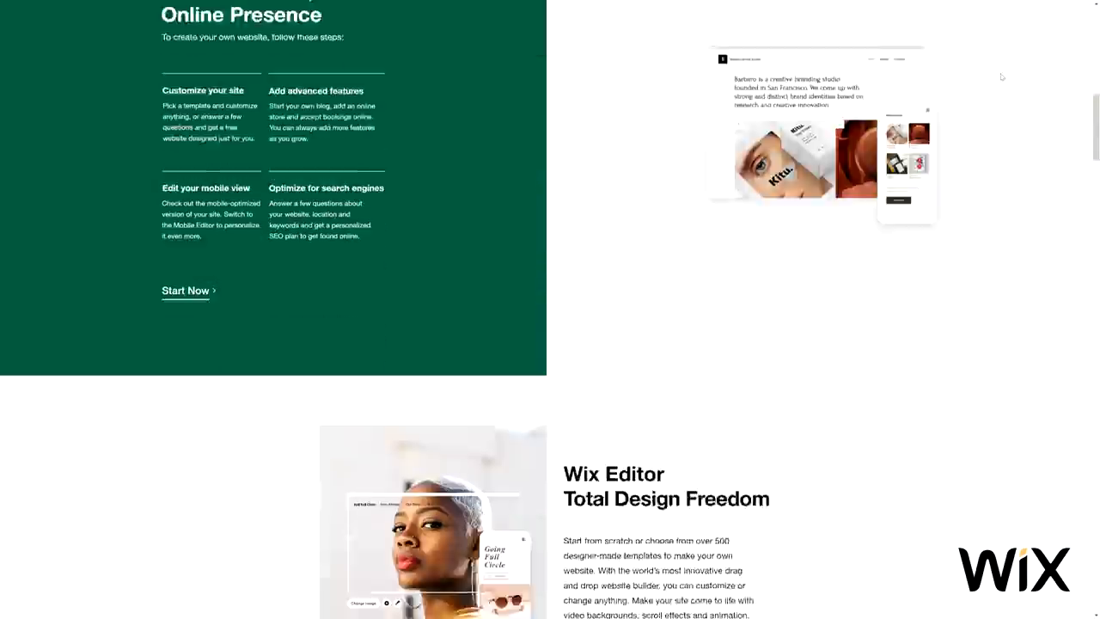
Step: Scroll past the Wix homepage features and FAQ, then bring up the full template gallery
{"action": "scroll", "scroll_direction": "down", "scroll_amount": 3}
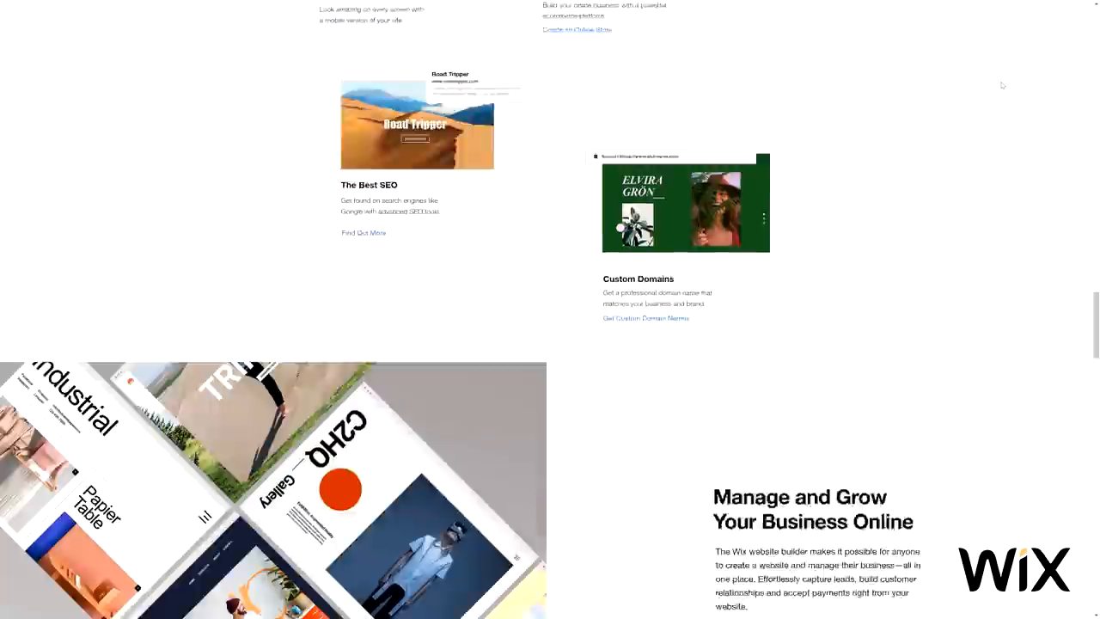
{"action": "scroll", "scroll_direction": "down", "scroll_amount": 3}
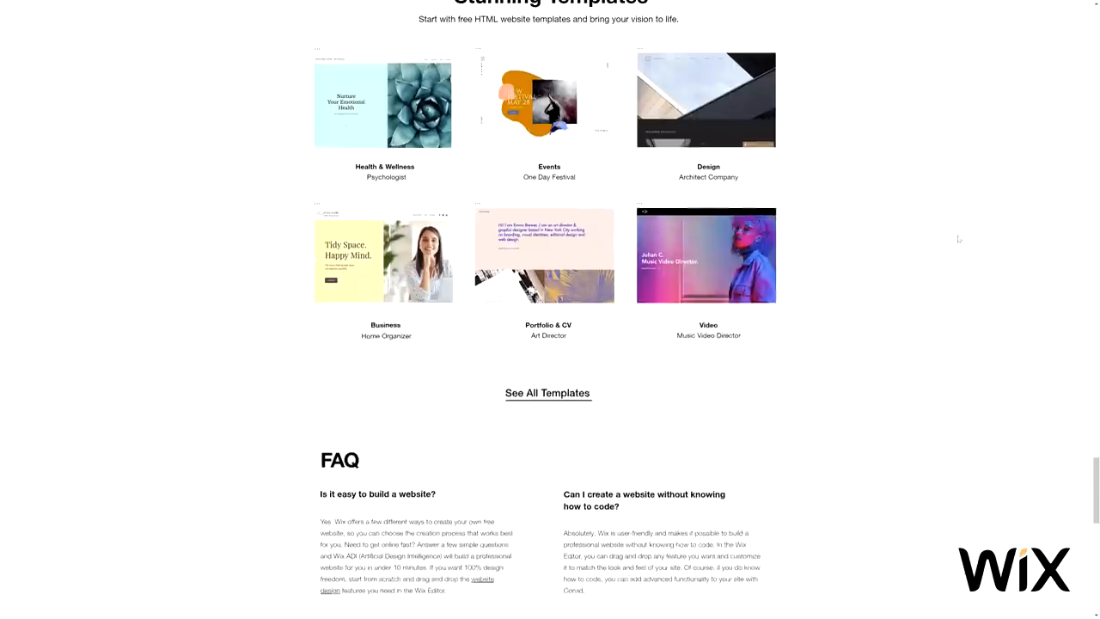
{"action": "left_click", "coordinate": [546, 392]}
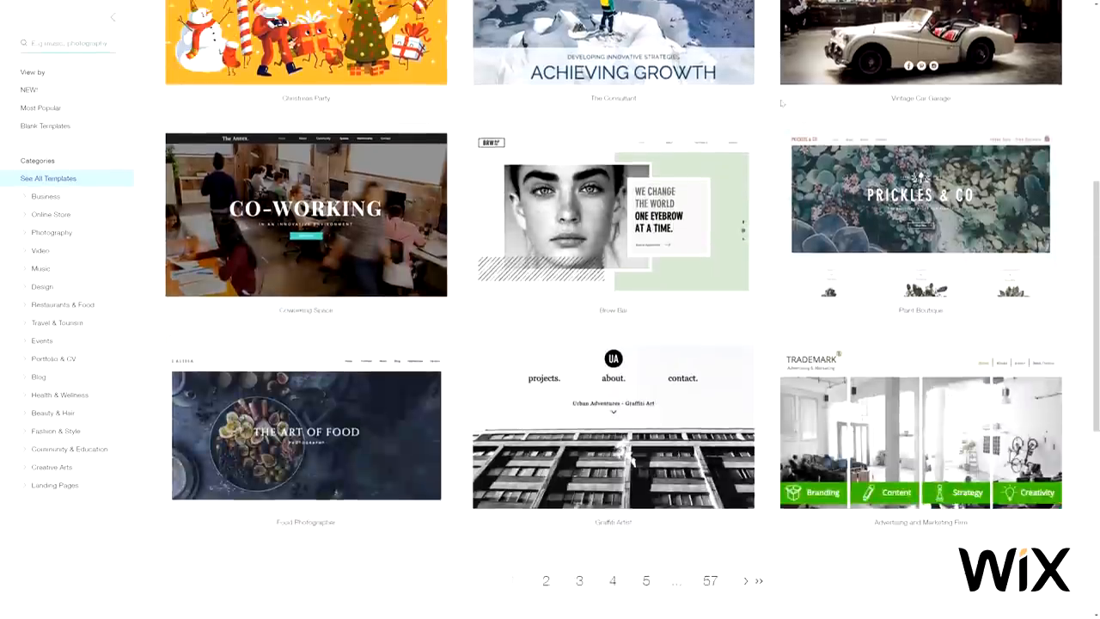
{"action": "left_click", "coordinate": [51, 215]}
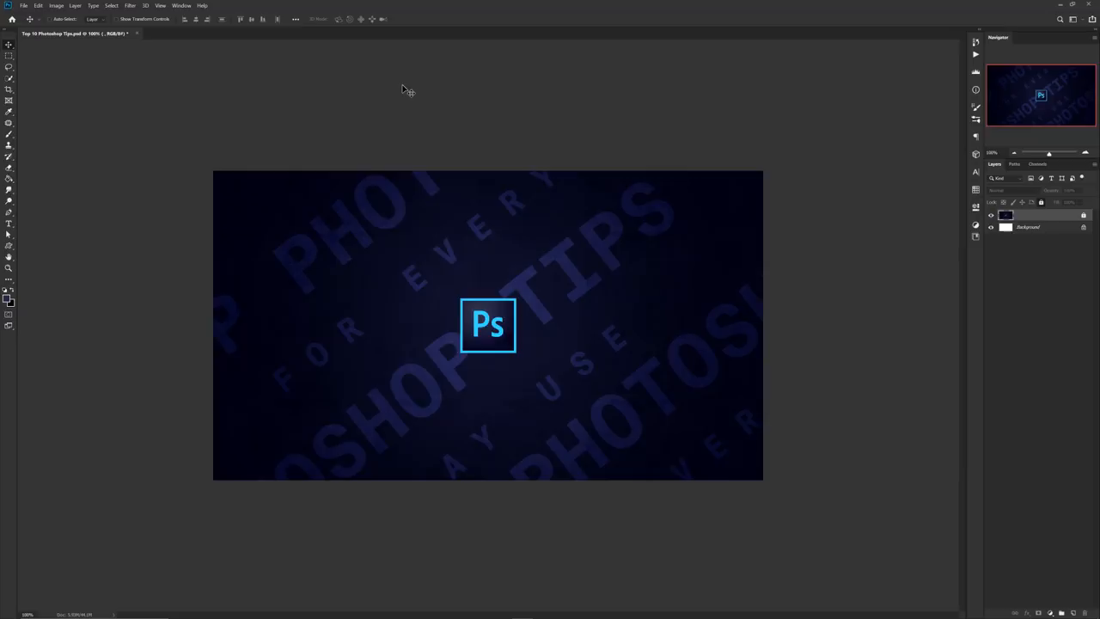
{"action": "mouse_move", "coordinate": [45, 31]}
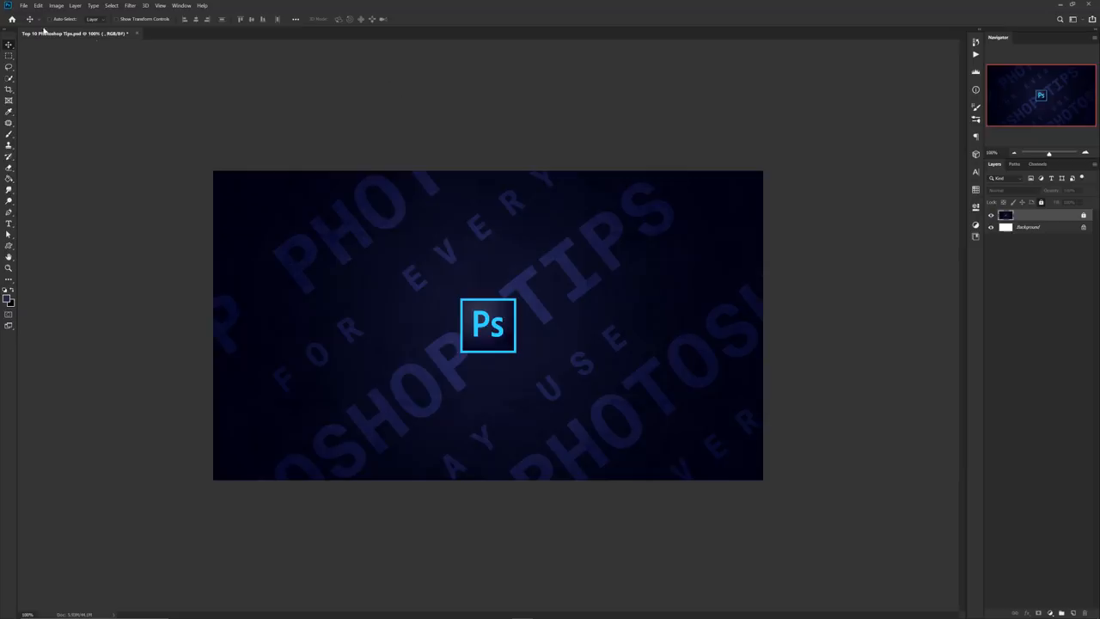
Step: Change the Recent File List Contains value in the File Handling preferences
{"action": "left_click", "coordinate": [24, 6]}
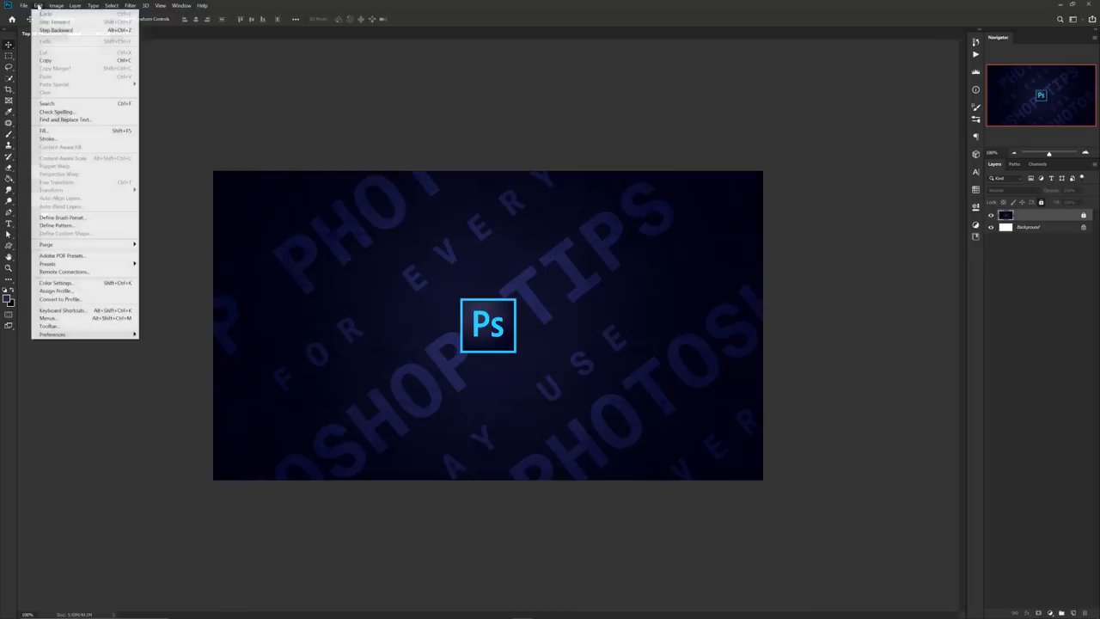
{"action": "mouse_move", "coordinate": [52, 334]}
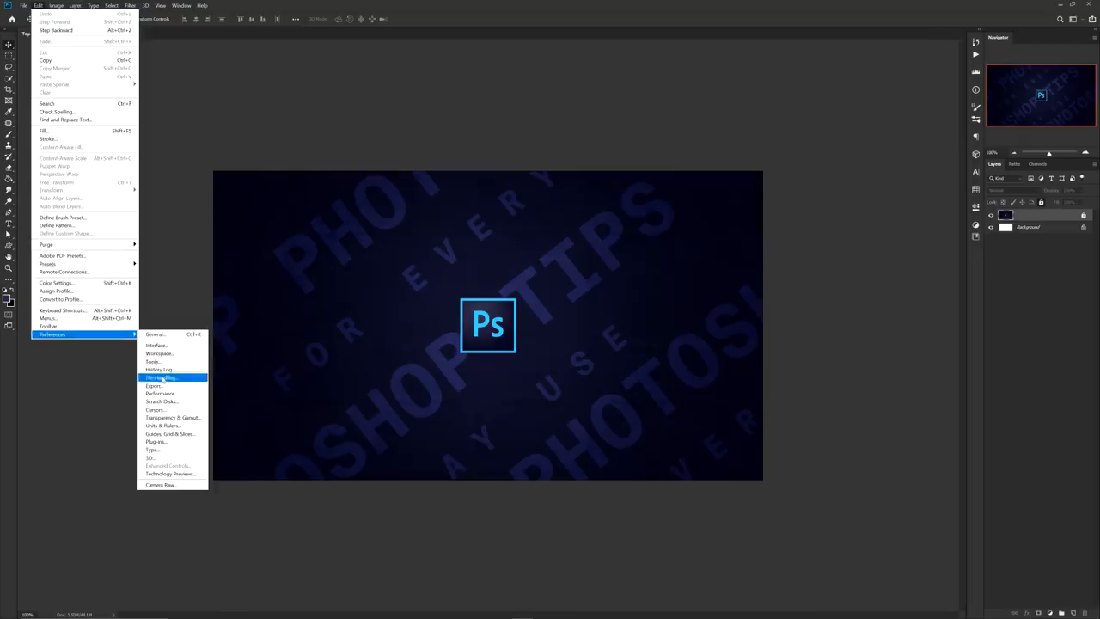
{"action": "left_click", "coordinate": [160, 378]}
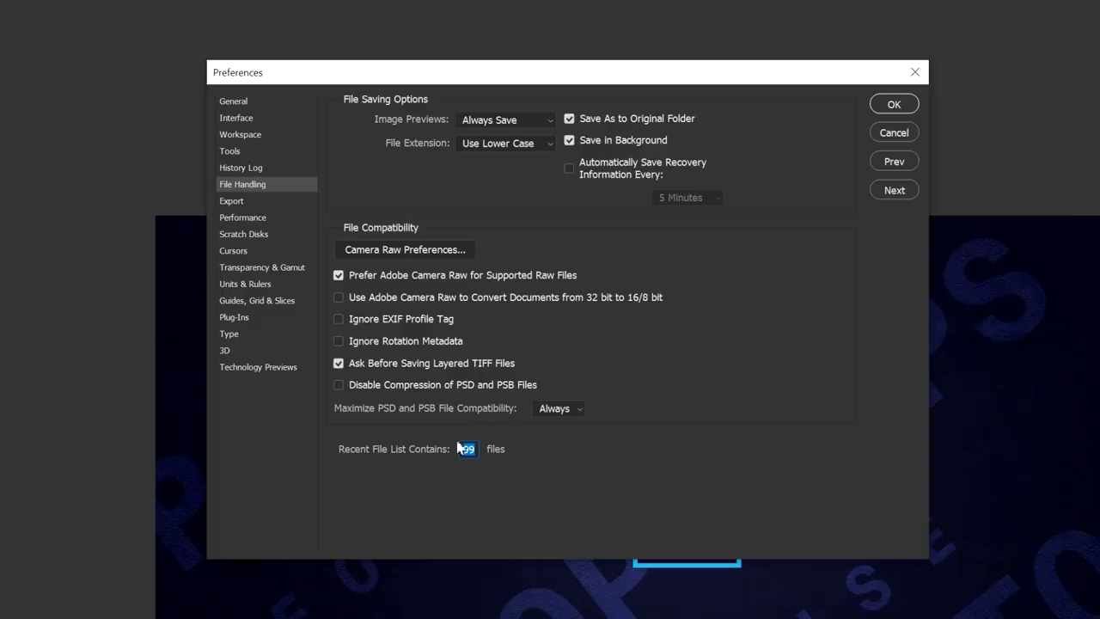
{"action": "left_click", "coordinate": [893, 104]}
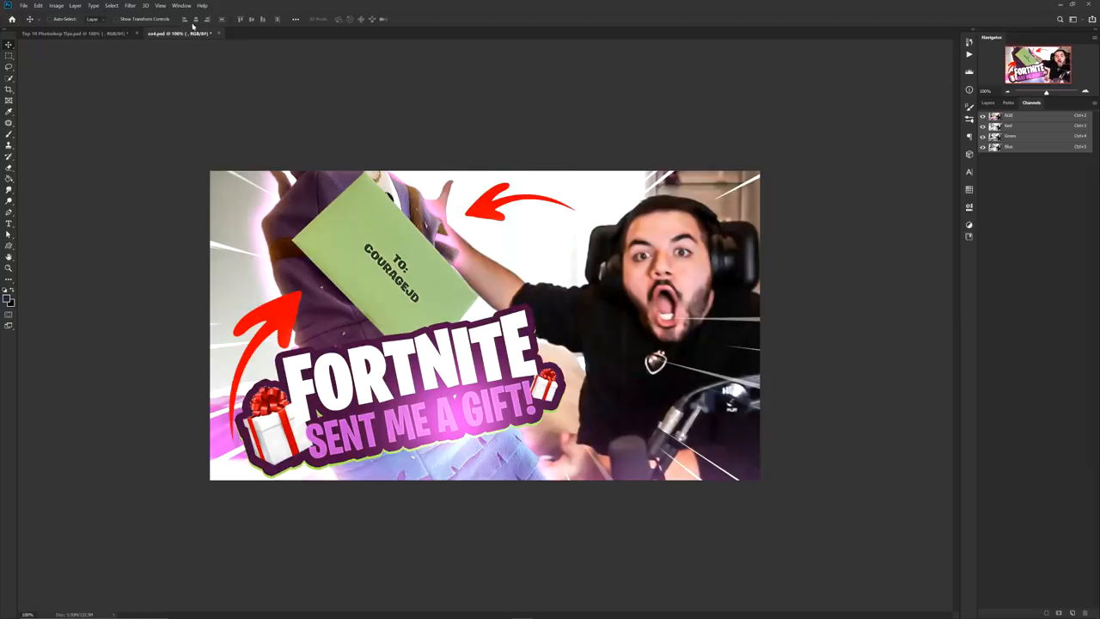
Step: Show the Navigator panel previewing the Fortnite gift thumbnail via the Window menu
{"action": "left_click", "coordinate": [182, 7]}
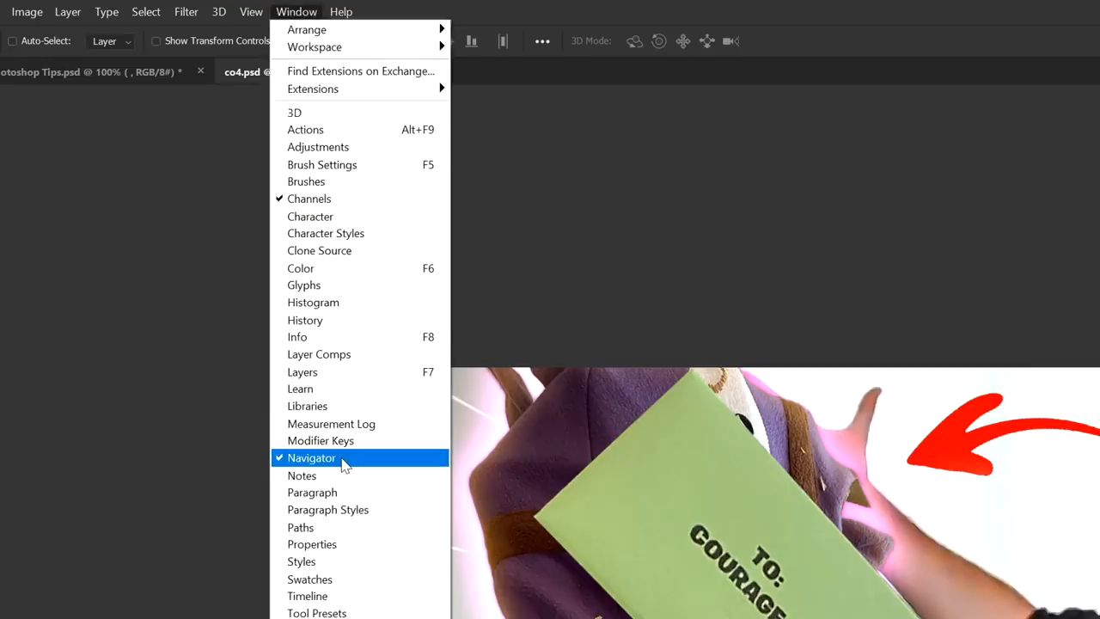
{"action": "left_click", "coordinate": [311, 457]}
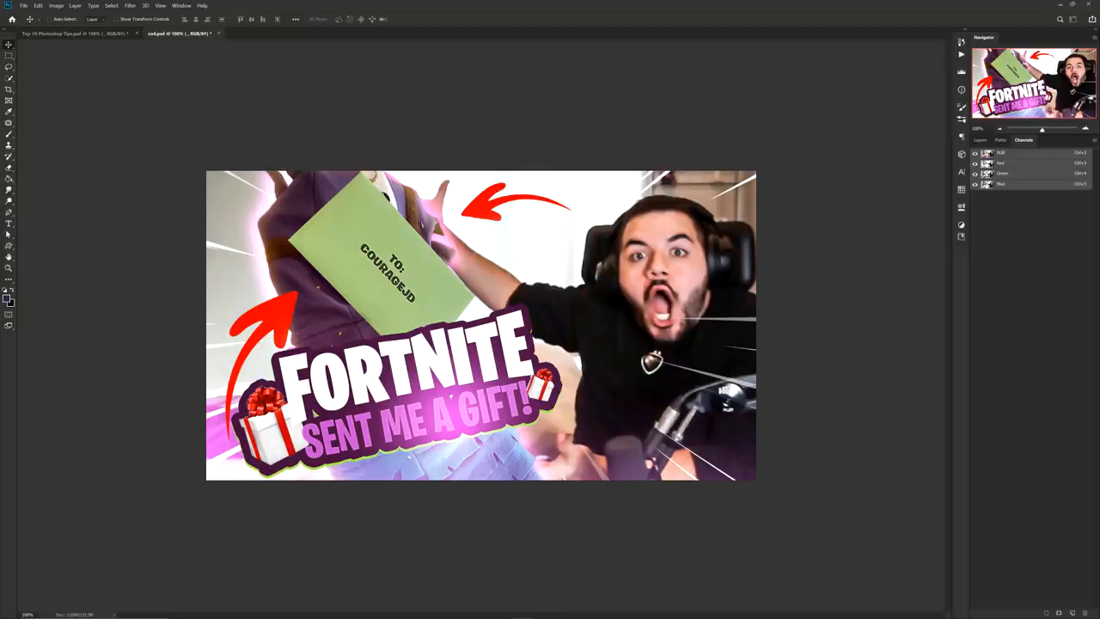
{"action": "mouse_move", "coordinate": [474, 254]}
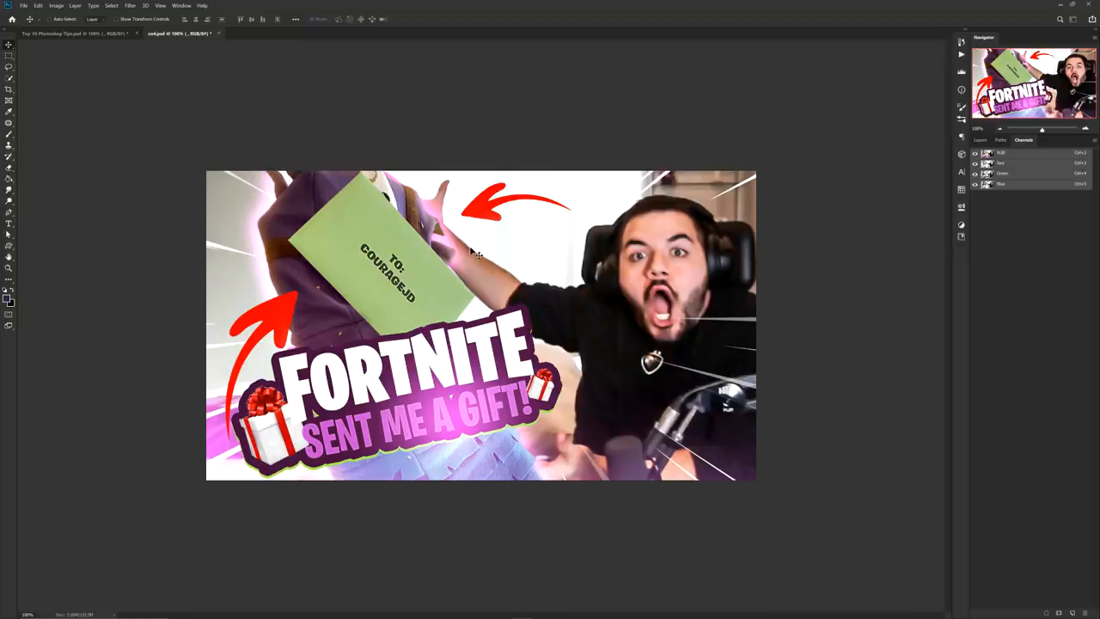
Step: Zoom into the thumbnail and select the TO: COURAGEJD envelope text layer
{"action": "left_click", "coordinate": [980, 140]}
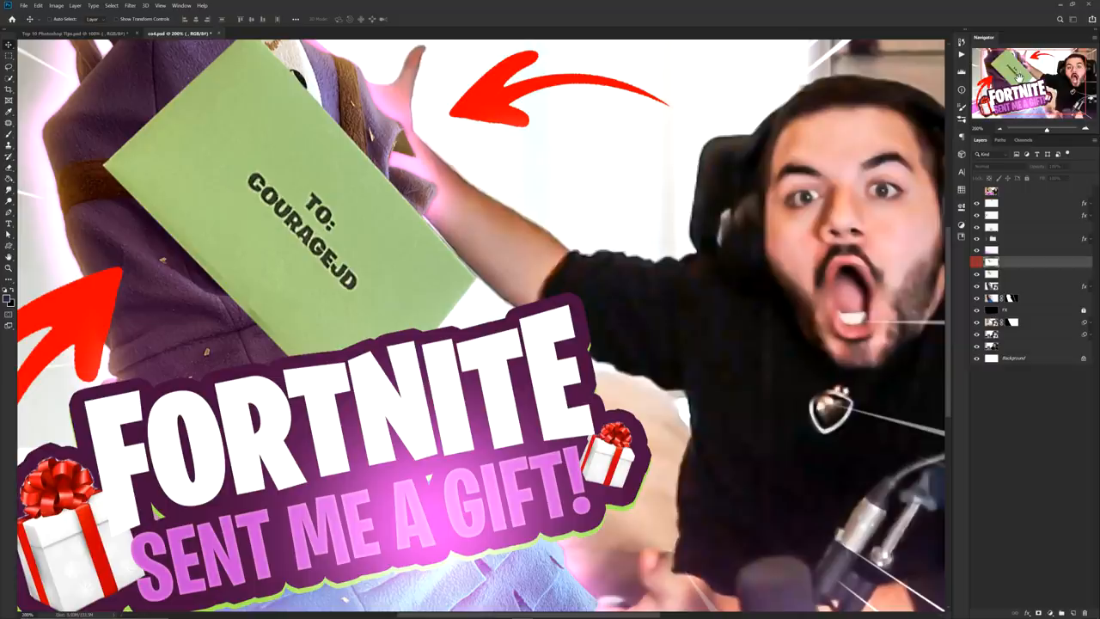
{"action": "left_click", "coordinate": [976, 263]}
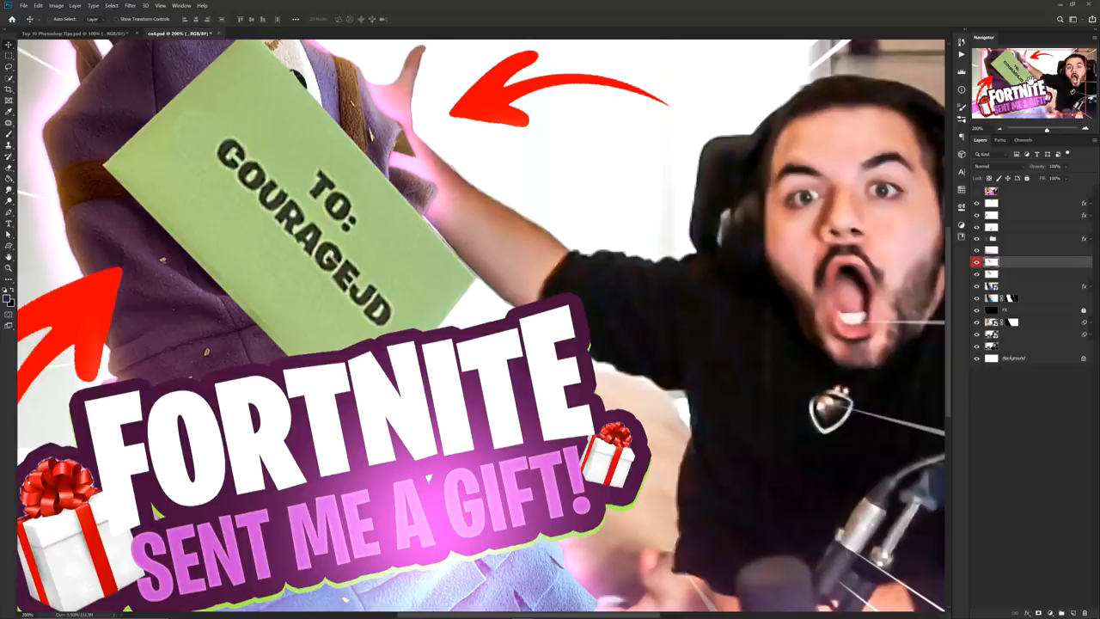
{"action": "mouse_move", "coordinate": [720, 220]}
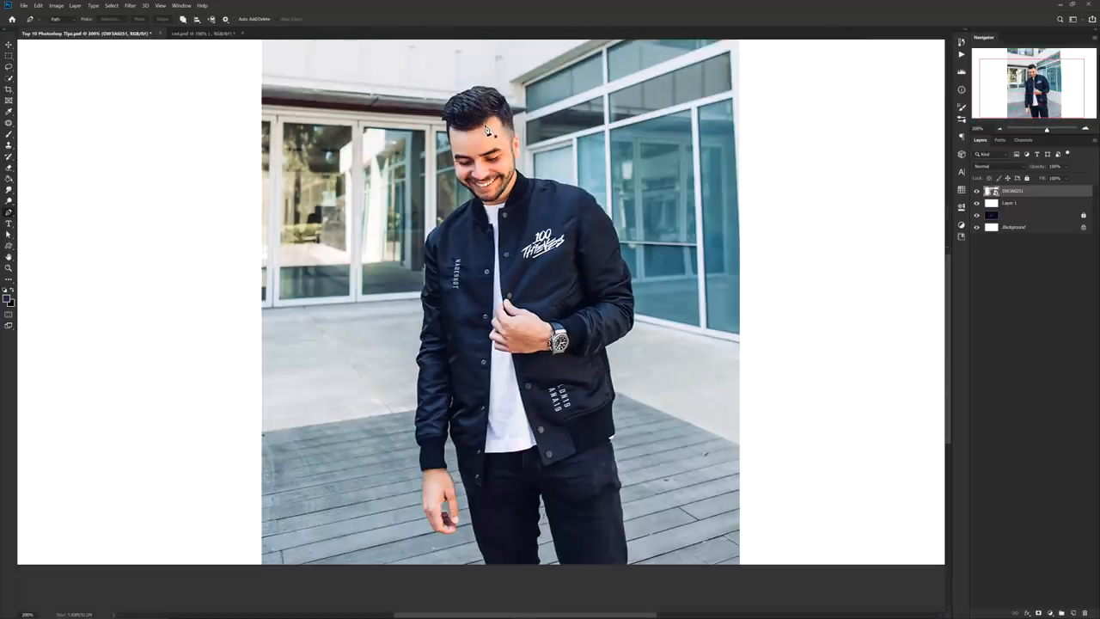
{"action": "mouse_move", "coordinate": [443, 77]}
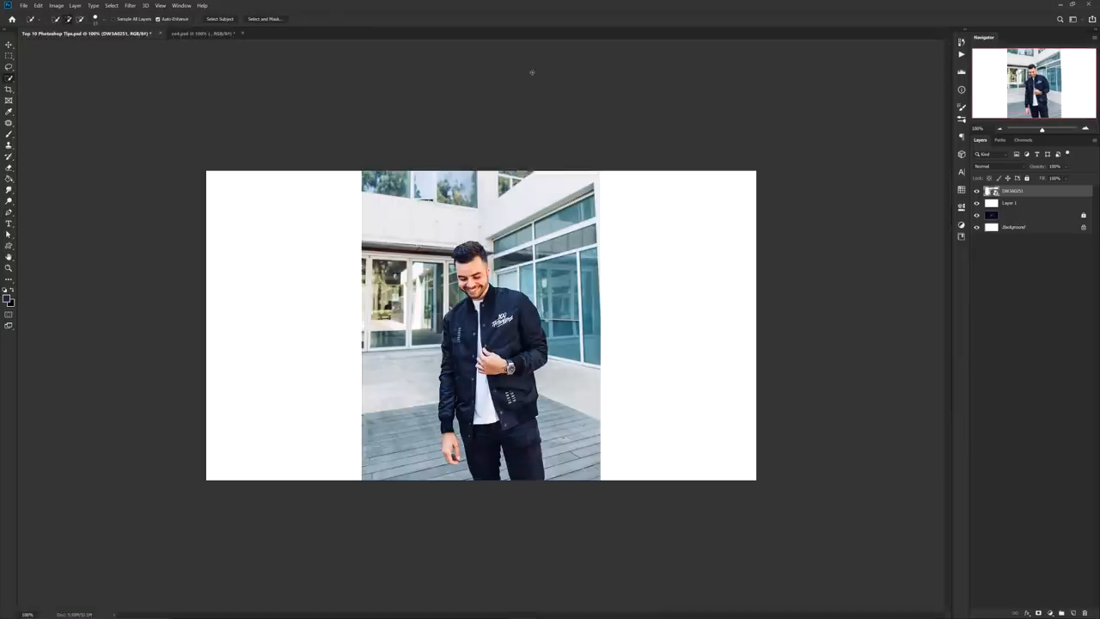
{"action": "mouse_move", "coordinate": [272, 24]}
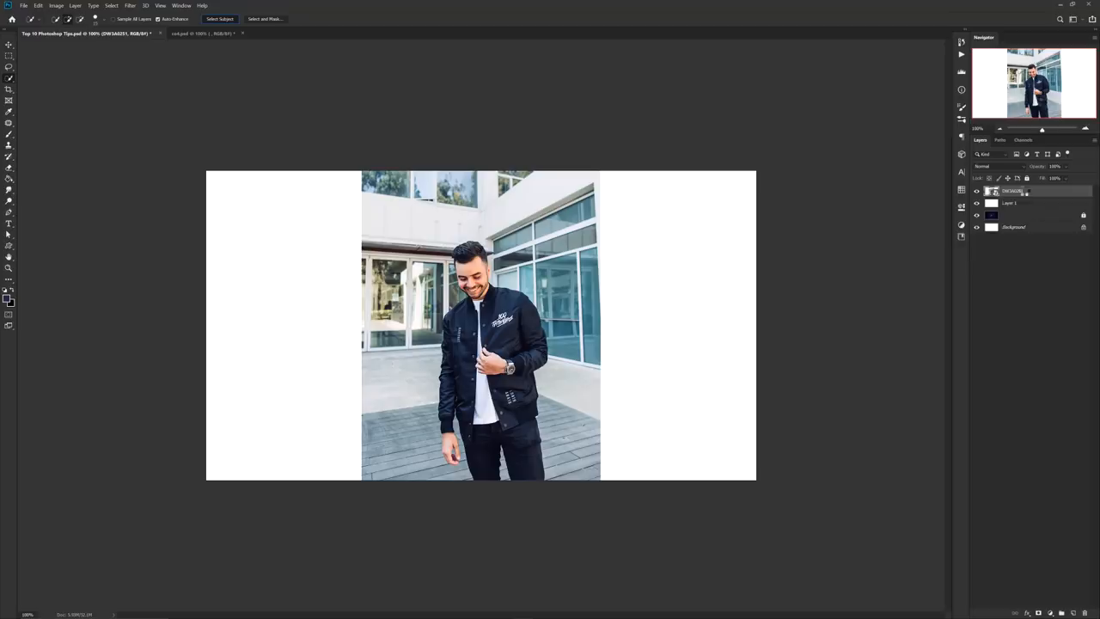
Step: Select the man's DW3A0251 photo layer to begin isolating him from the street
{"action": "left_click", "coordinate": [220, 19]}
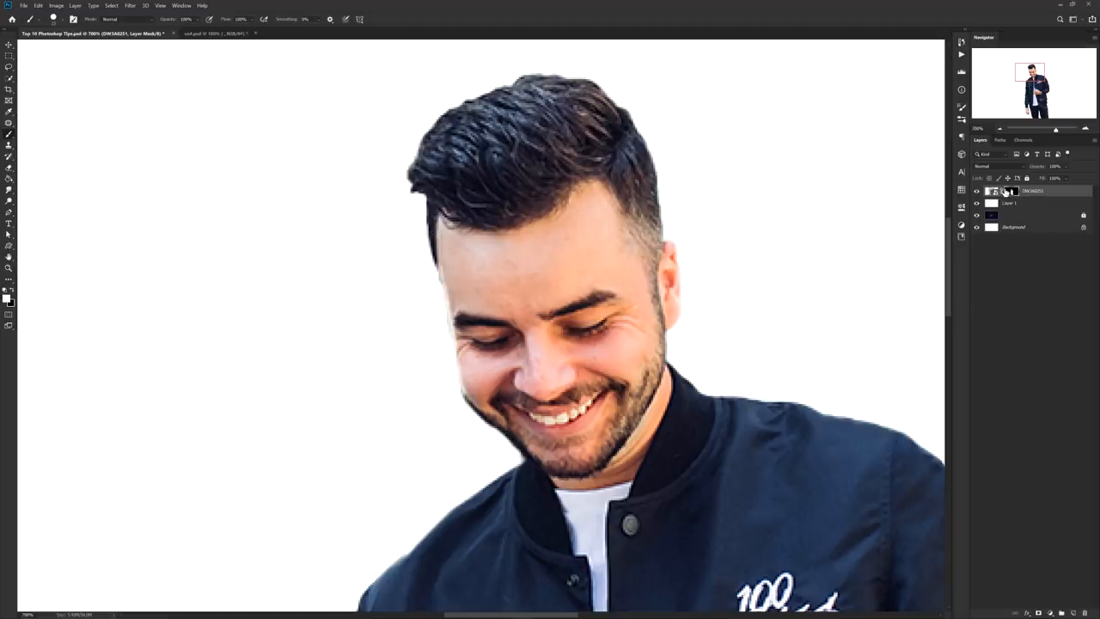
{"action": "mouse_move", "coordinate": [718, 287]}
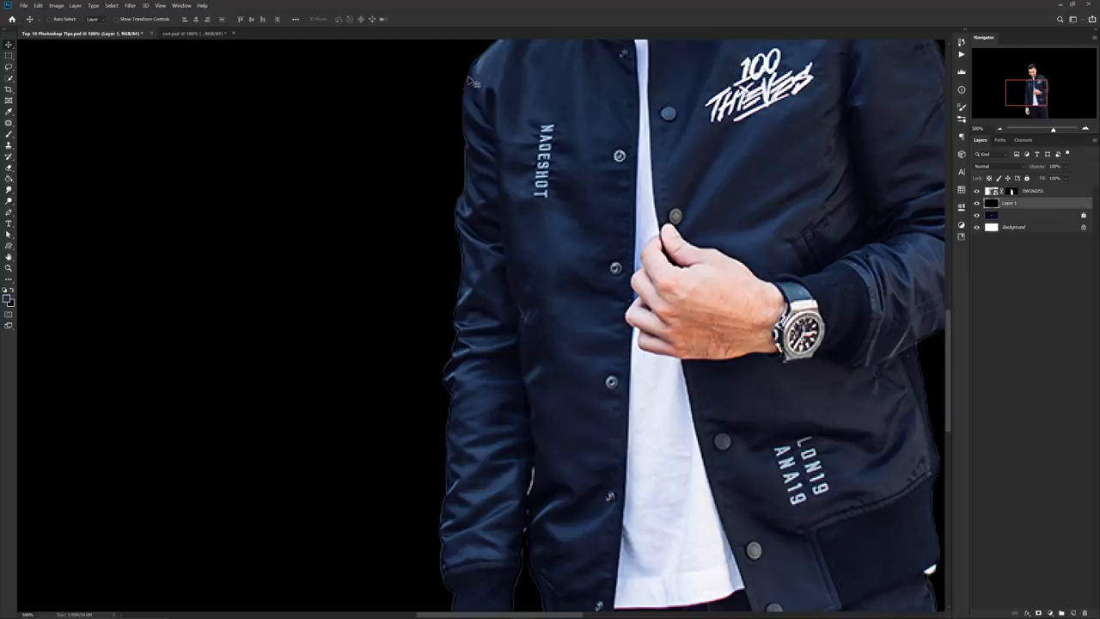
{"action": "mouse_move", "coordinate": [457, 237]}
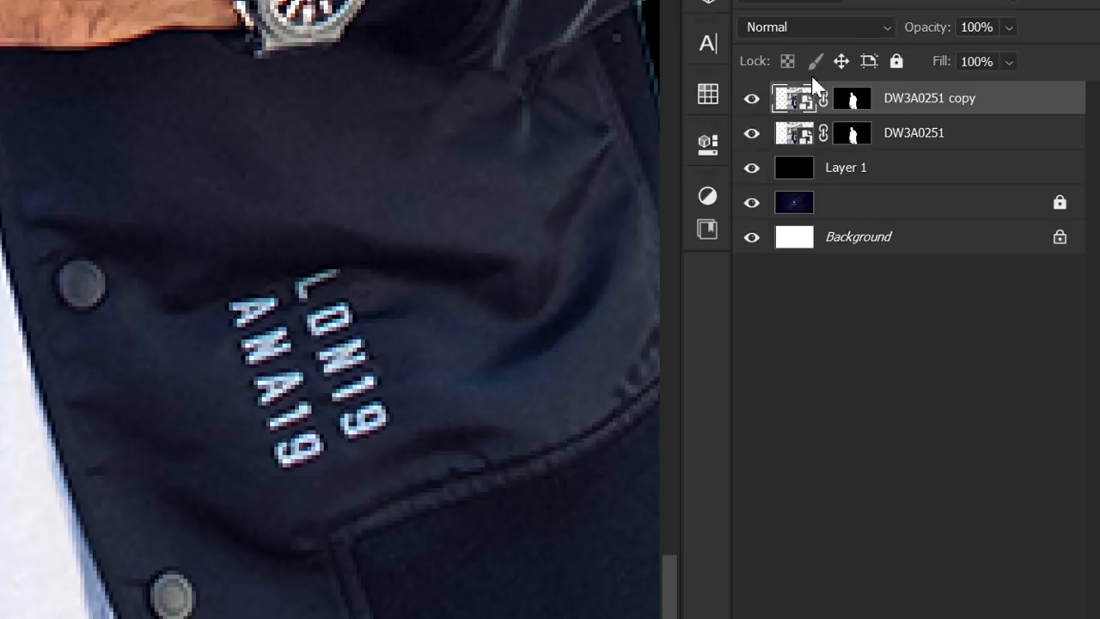
Step: Defringe the duplicated cutout layer by 1 pixel, then reveal the Christmas group photo layer
{"action": "left_click", "coordinate": [751, 133]}
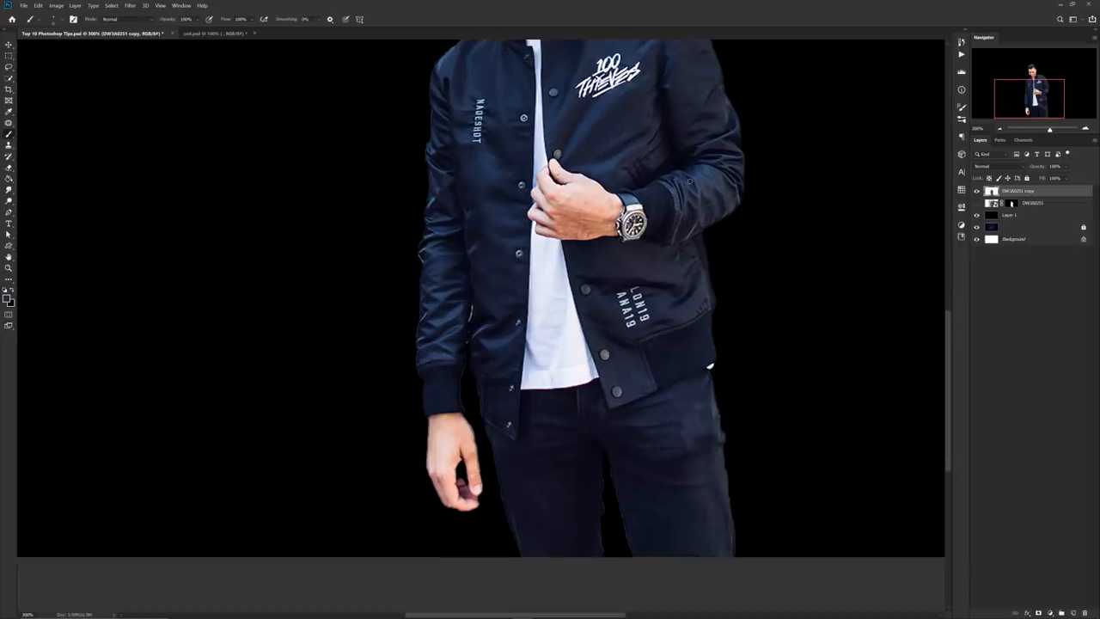
{"action": "left_click", "coordinate": [55, 5]}
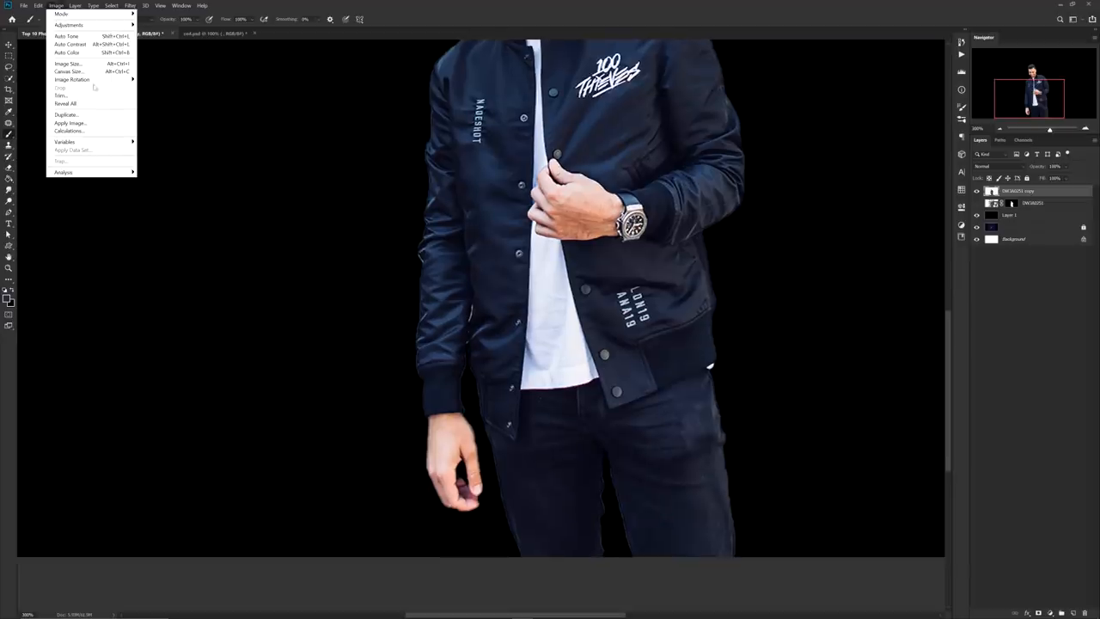
{"action": "left_click", "coordinate": [76, 5]}
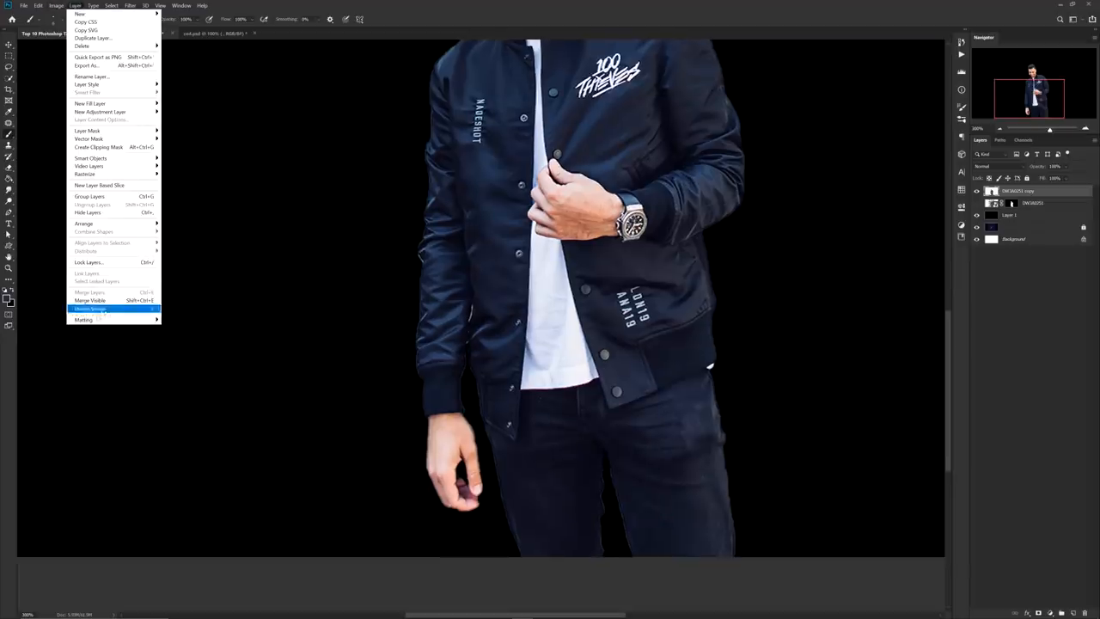
{"action": "left_click", "coordinate": [90, 309]}
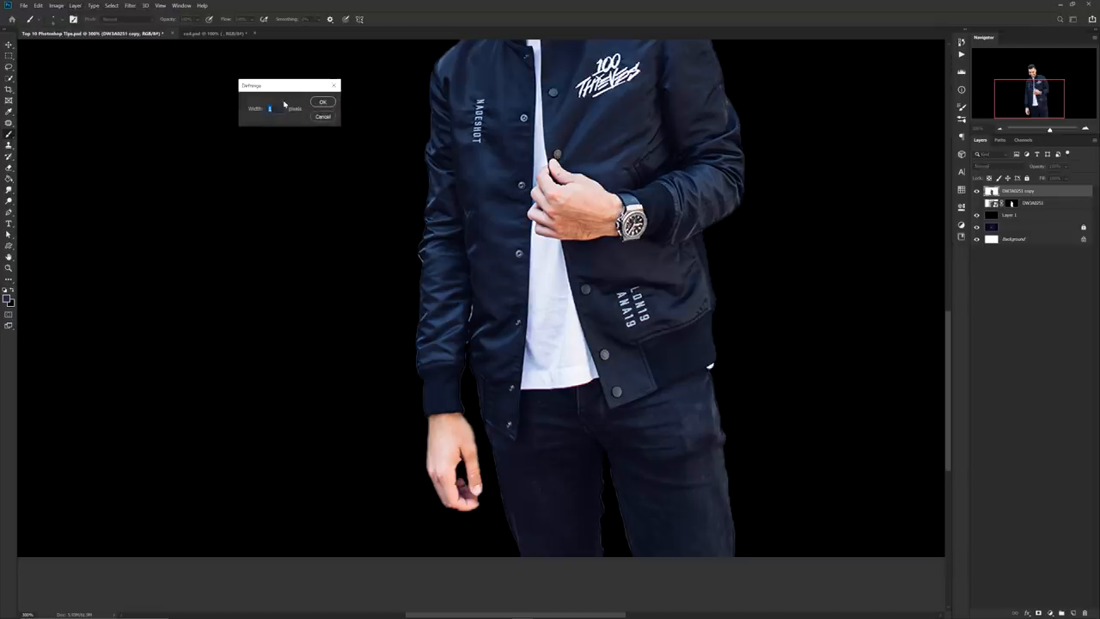
{"action": "type", "text": "1"}
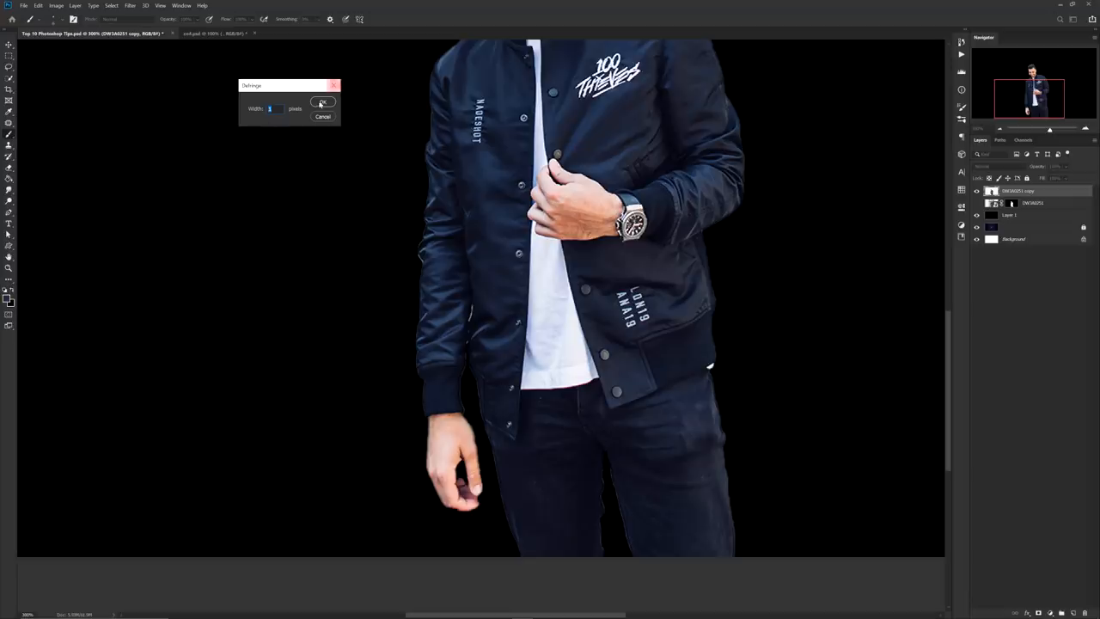
{"action": "left_click", "coordinate": [323, 103]}
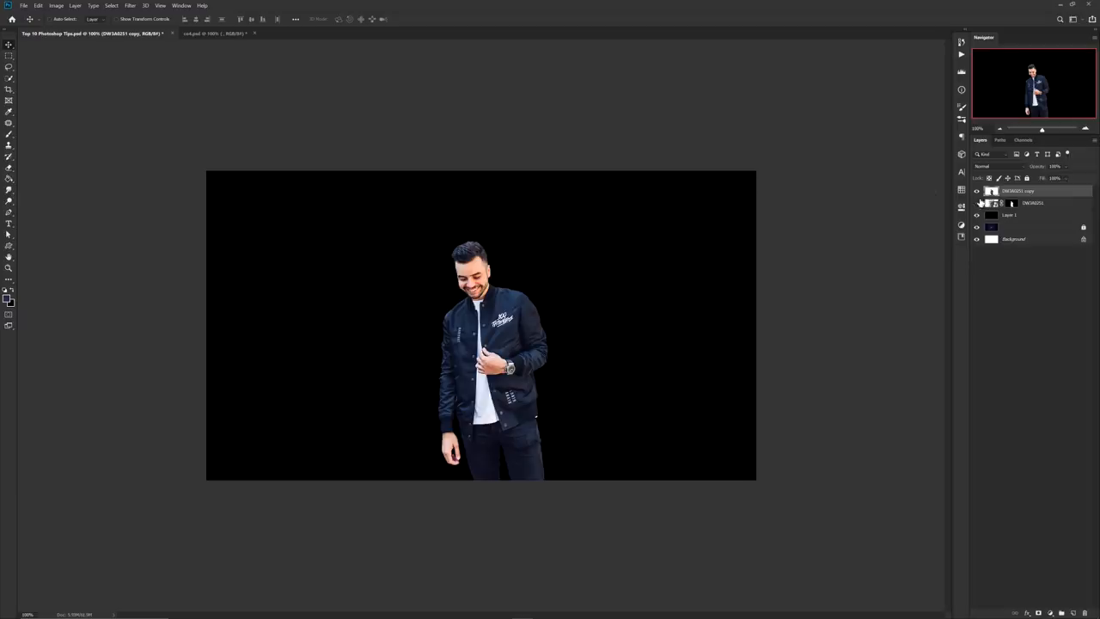
{"action": "left_click", "coordinate": [210, 33]}
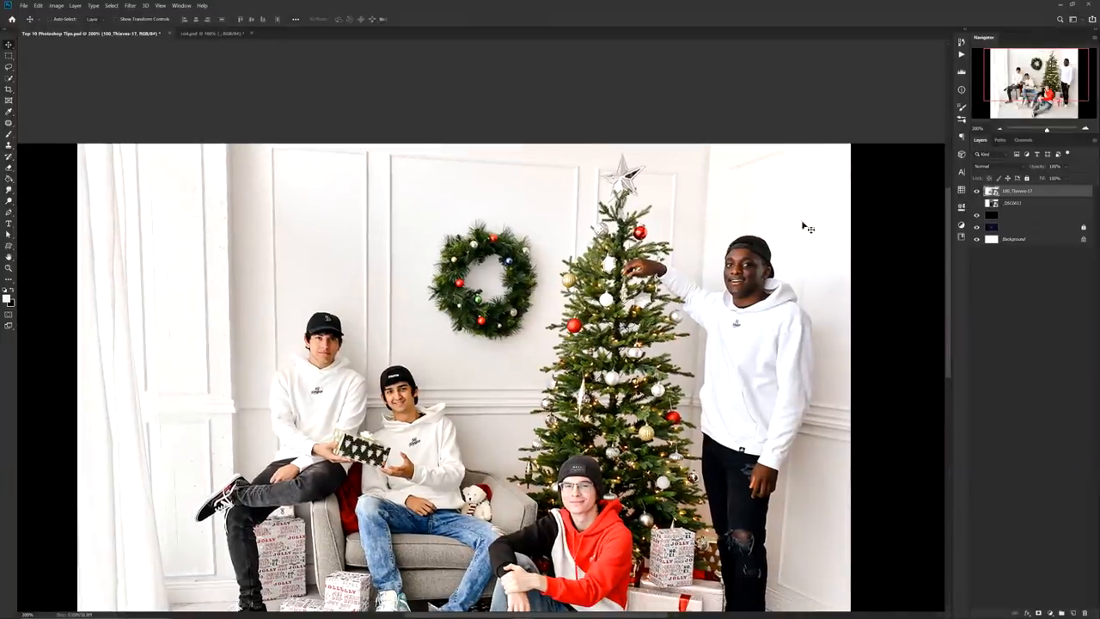
Step: Scroll the Christmas group photo to reach the wreath on the wall
{"action": "scroll", "scroll_direction": "down", "scroll_amount": 3}
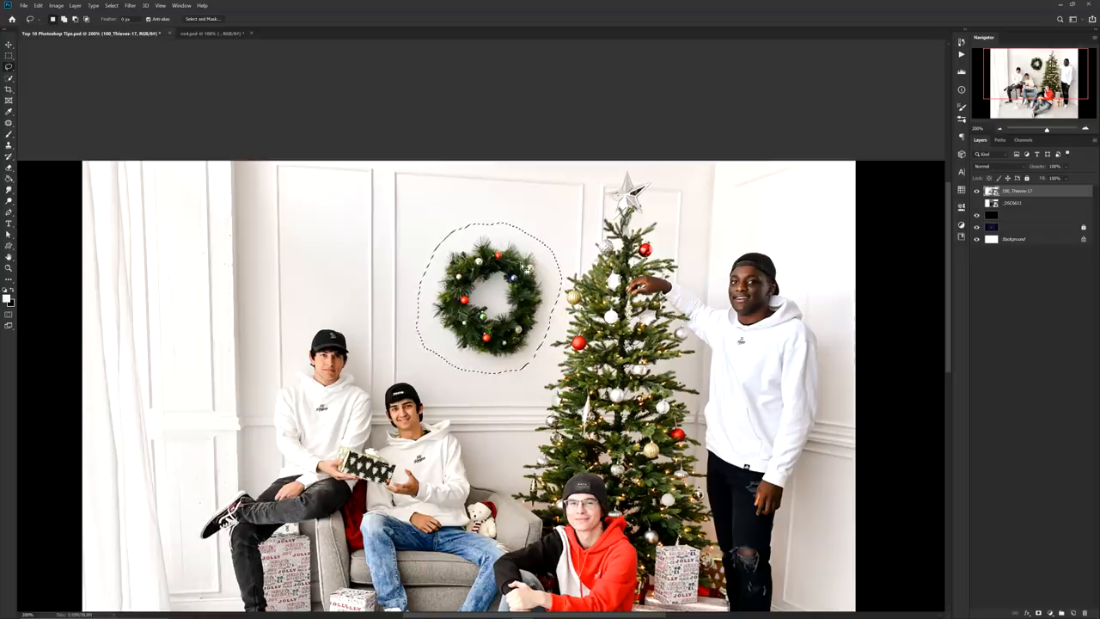
Step: Fill the wreath selection with Content-Aware surroundings to remove it from the wall
{"action": "right_click", "coordinate": [533, 301]}
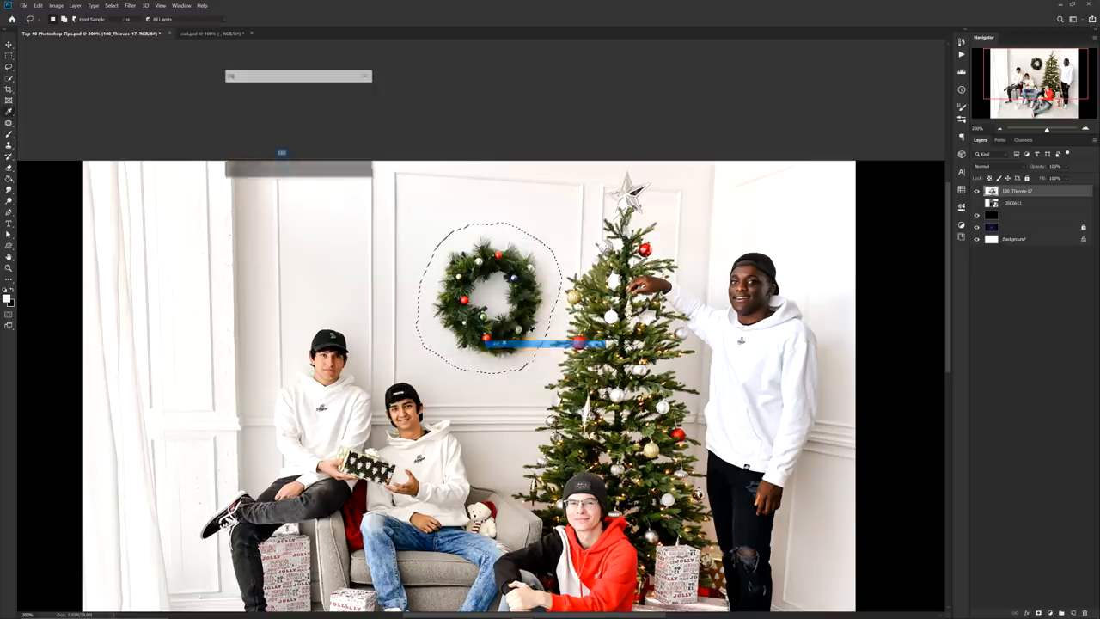
{"action": "left_click", "coordinate": [577, 199]}
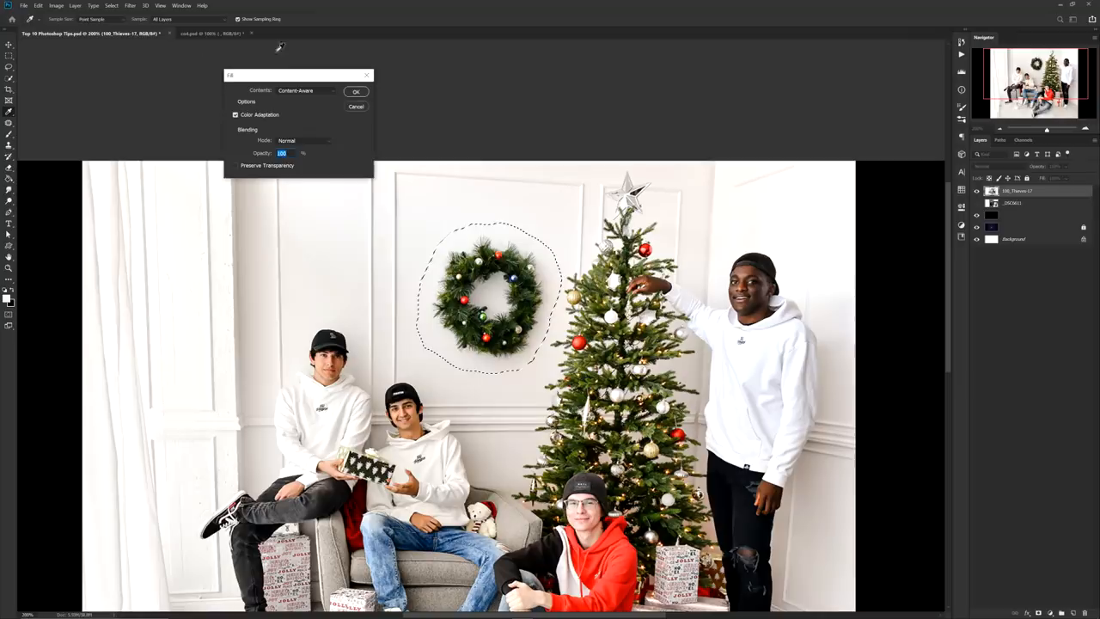
{"action": "left_click", "coordinate": [354, 91]}
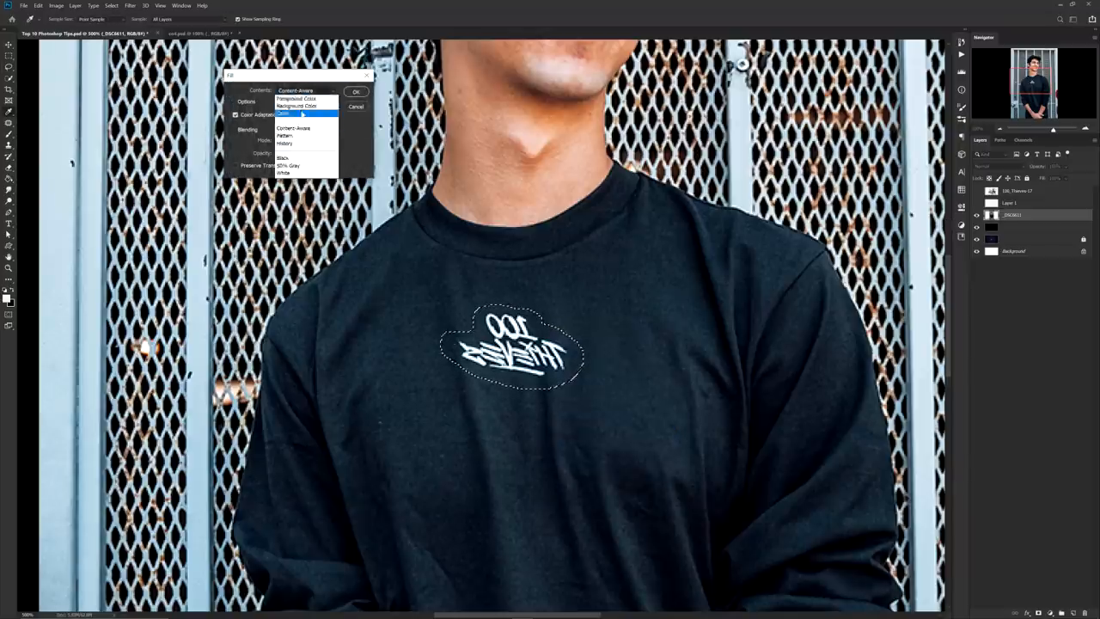
{"action": "left_click", "coordinate": [286, 114]}
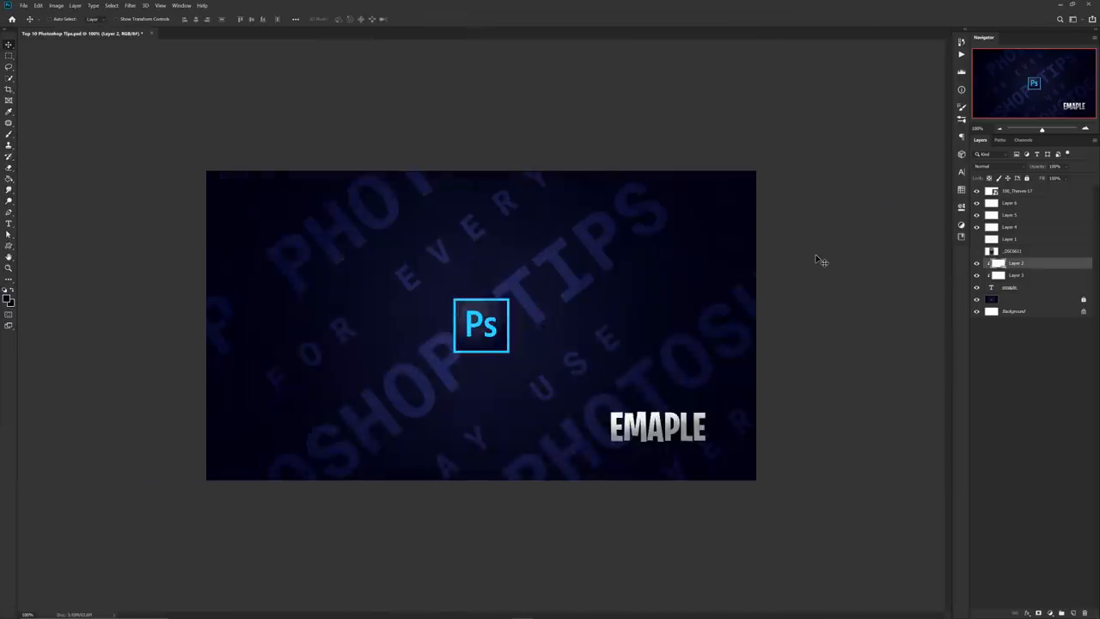
{"action": "mouse_move", "coordinate": [1019, 230]}
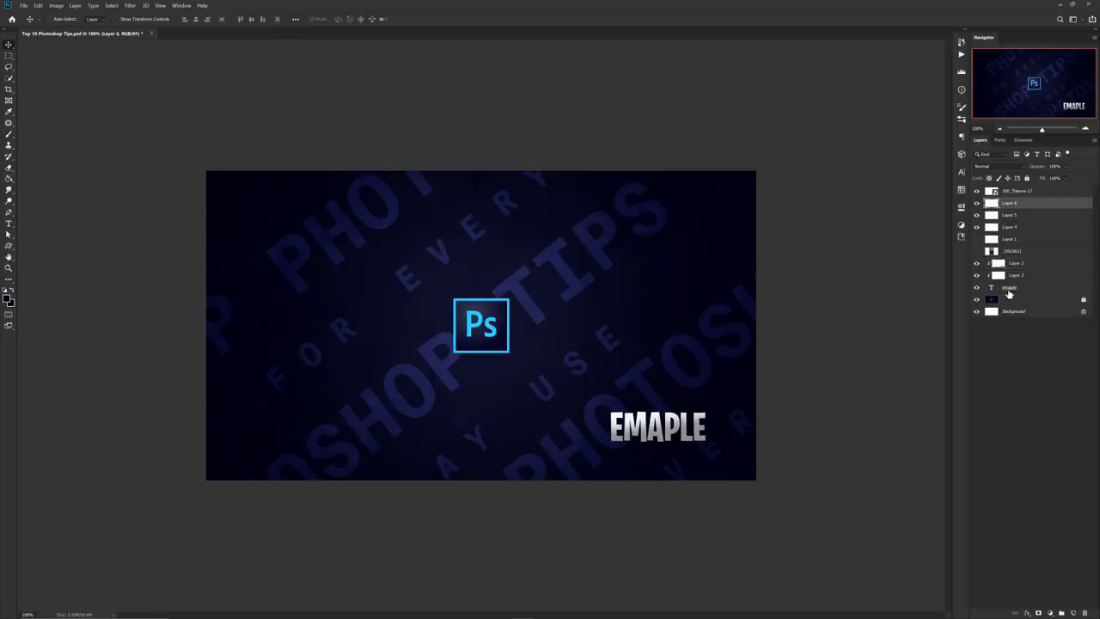
Step: Open the Kind filter dropdown above the EMAPLE thumbnail's layer stack
{"action": "double_click", "coordinate": [1010, 287]}
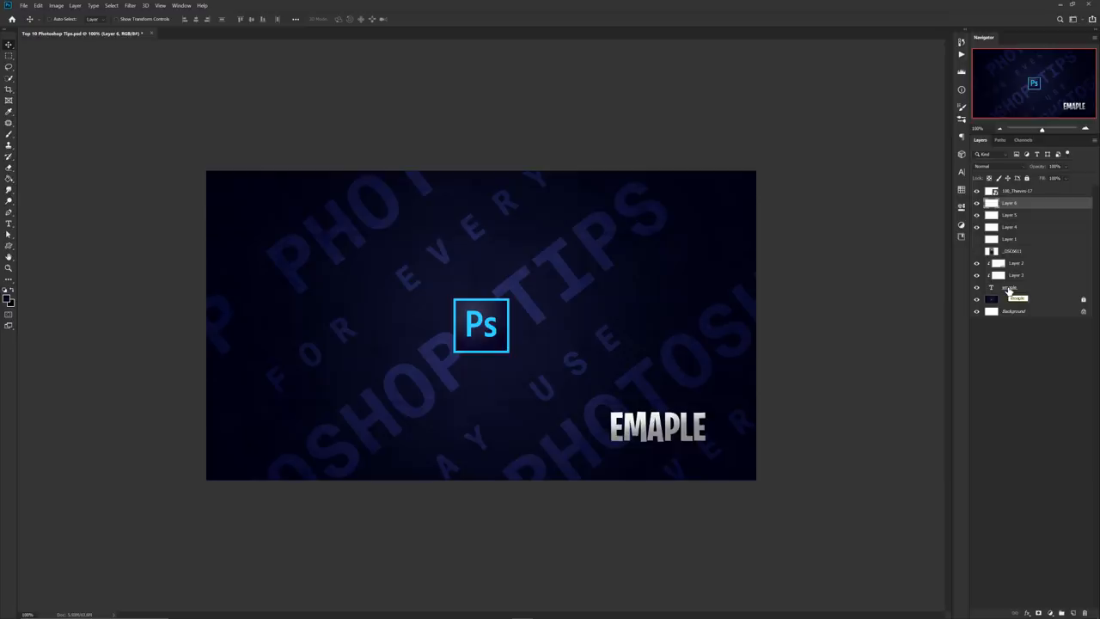
{"action": "double_click", "coordinate": [1018, 299]}
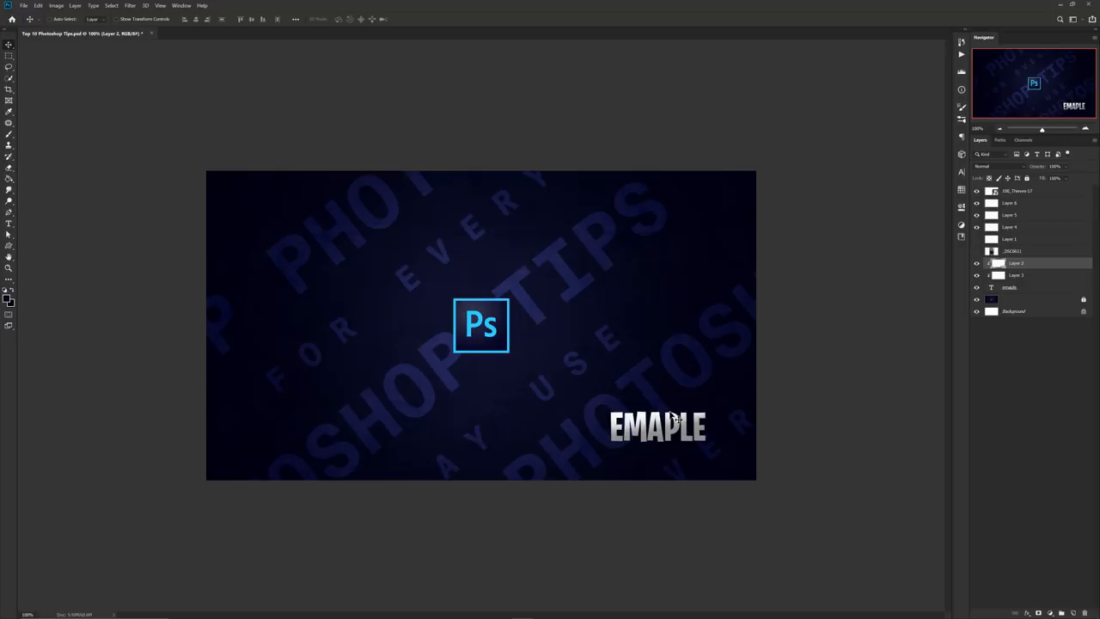
{"action": "mouse_move", "coordinate": [735, 369]}
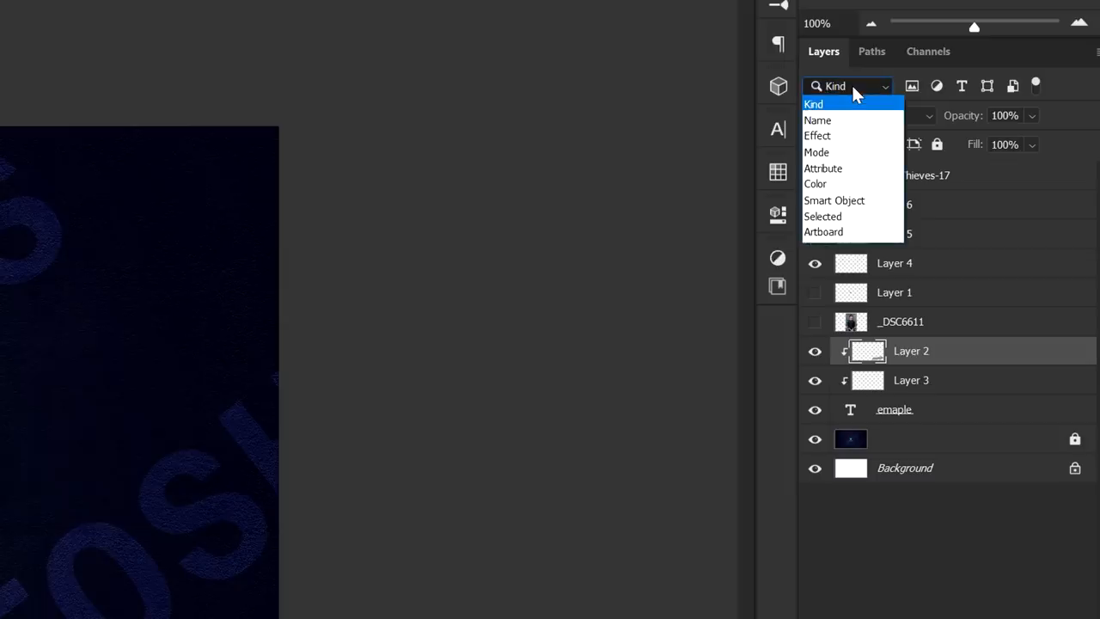
Step: Filter layers by Attribute, showing only Locked layers, then try another attribute such as Empty
{"action": "left_click", "coordinate": [821, 169]}
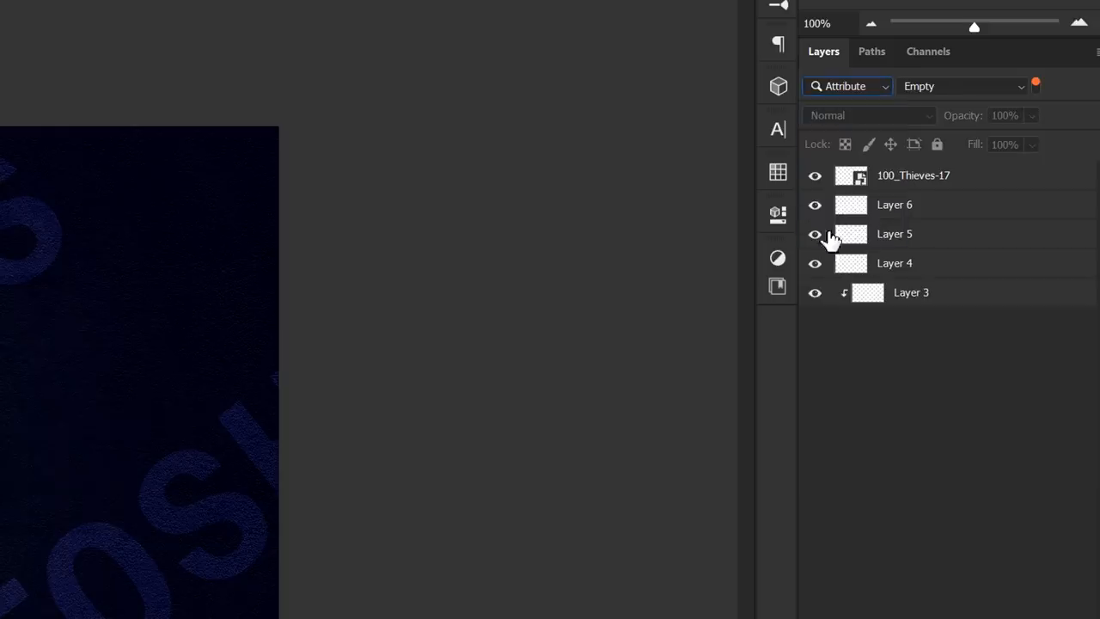
{"action": "left_click", "coordinate": [962, 86]}
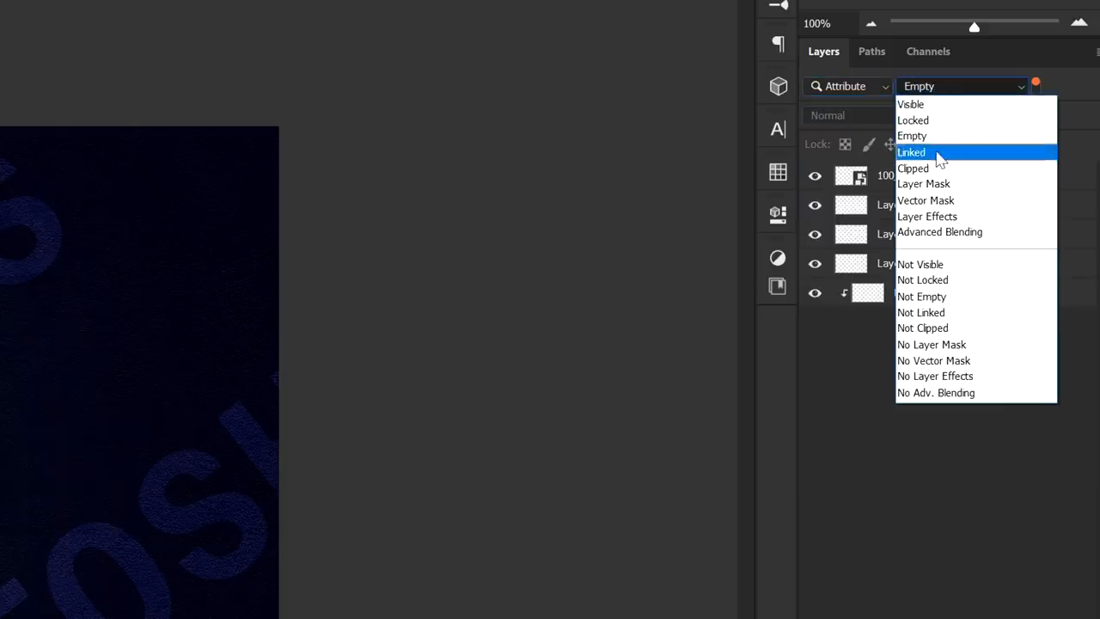
{"action": "left_click", "coordinate": [912, 120]}
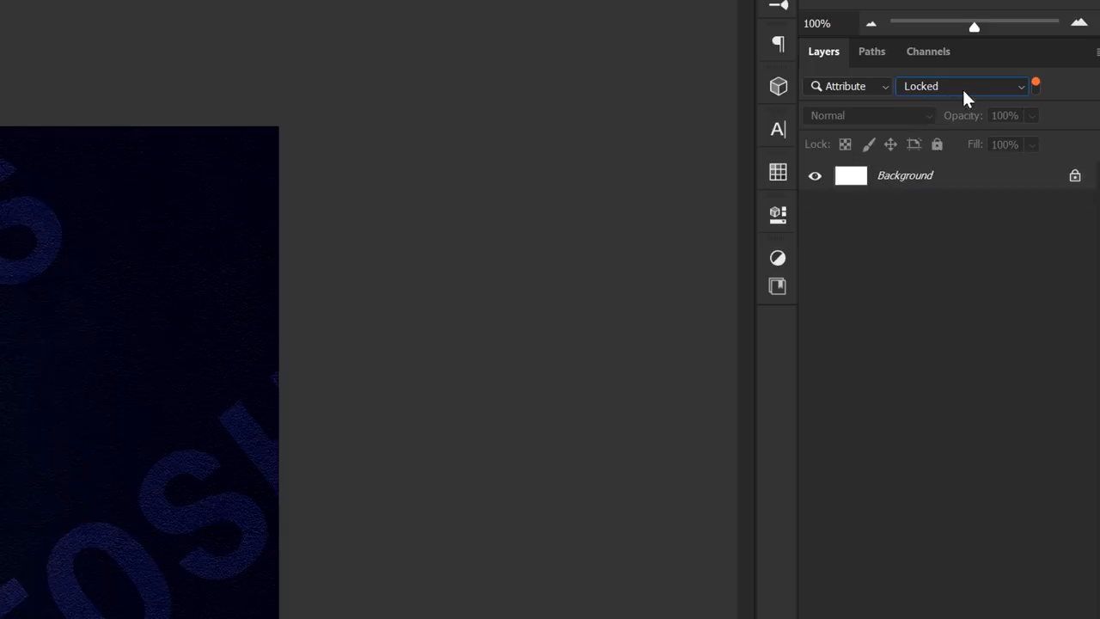
{"action": "left_click", "coordinate": [960, 86]}
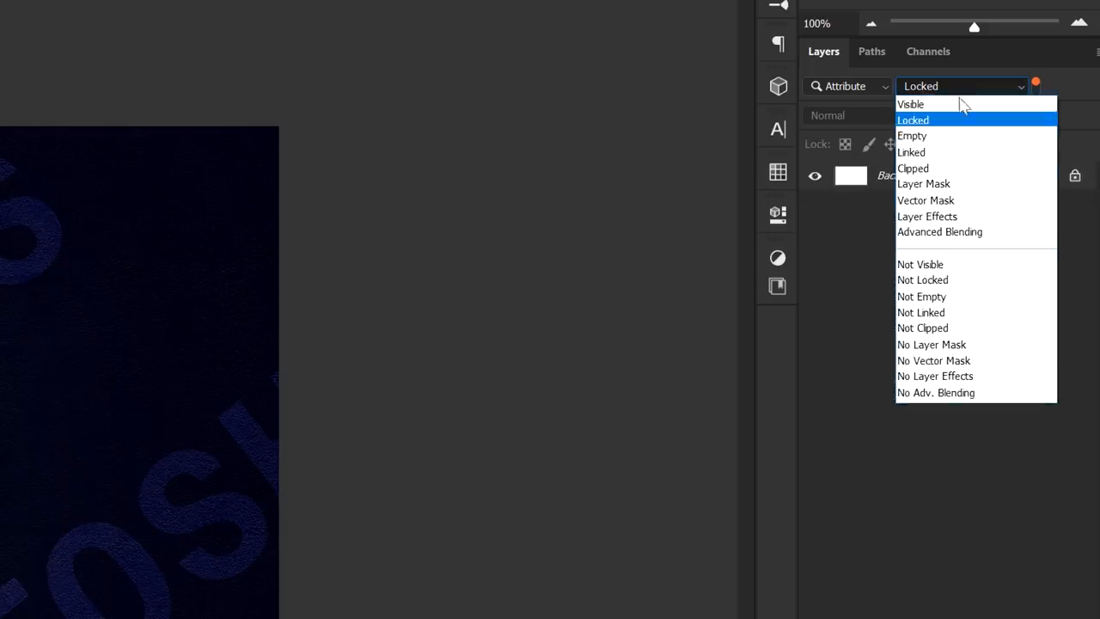
{"action": "left_click", "coordinate": [910, 136]}
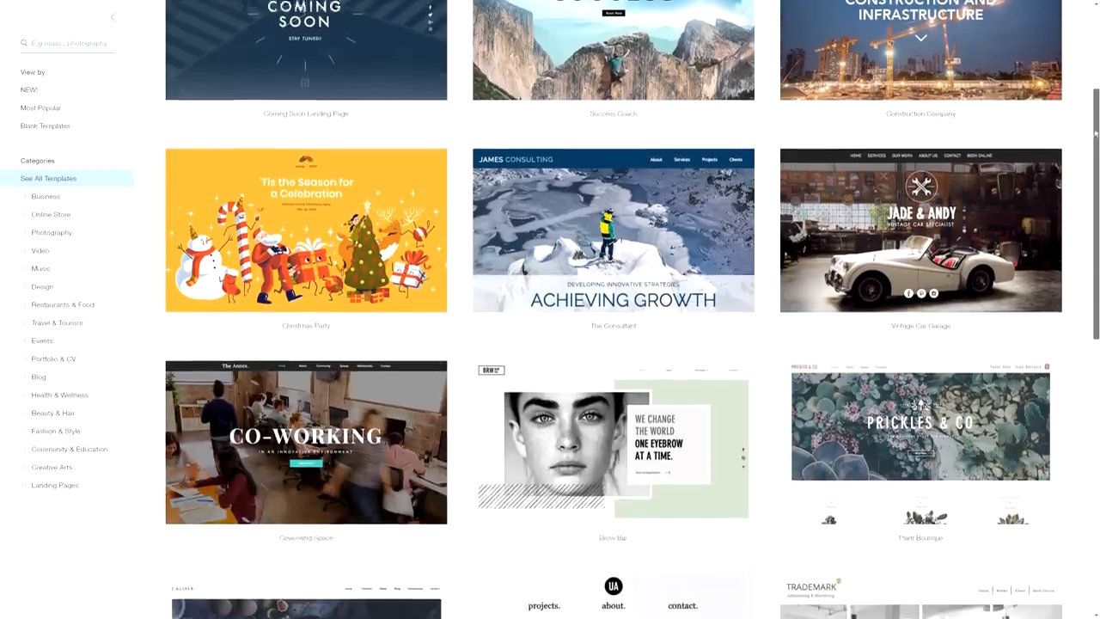
Step: Edit the BRW template, swap its photo image, then return to the create-website choice page
{"action": "left_click", "coordinate": [612, 440]}
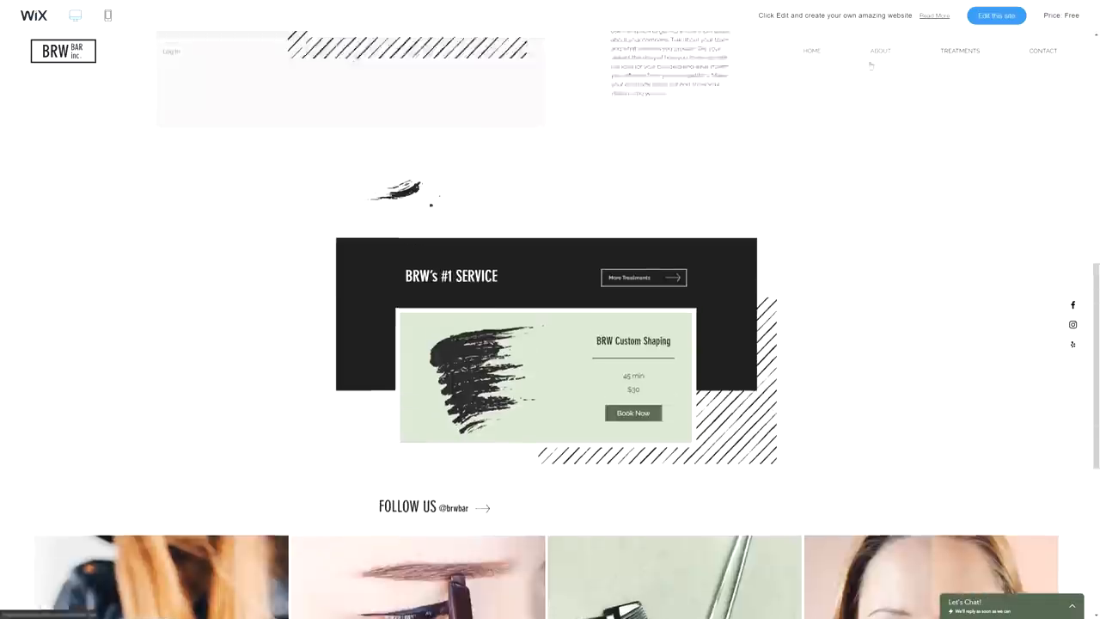
{"action": "left_click", "coordinate": [997, 15]}
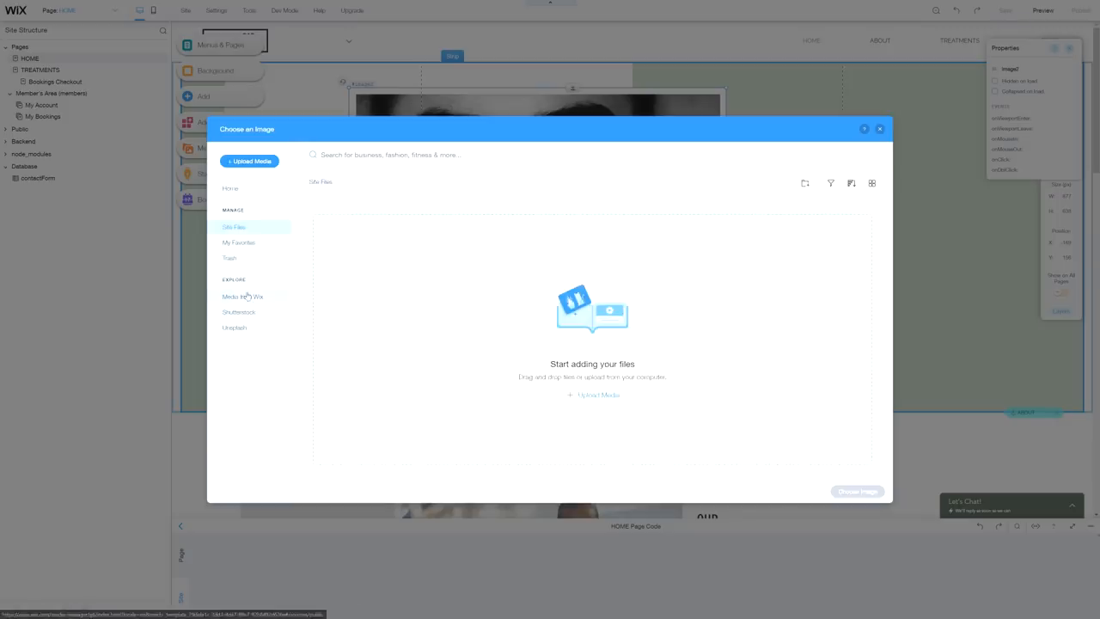
{"action": "left_click", "coordinate": [243, 296]}
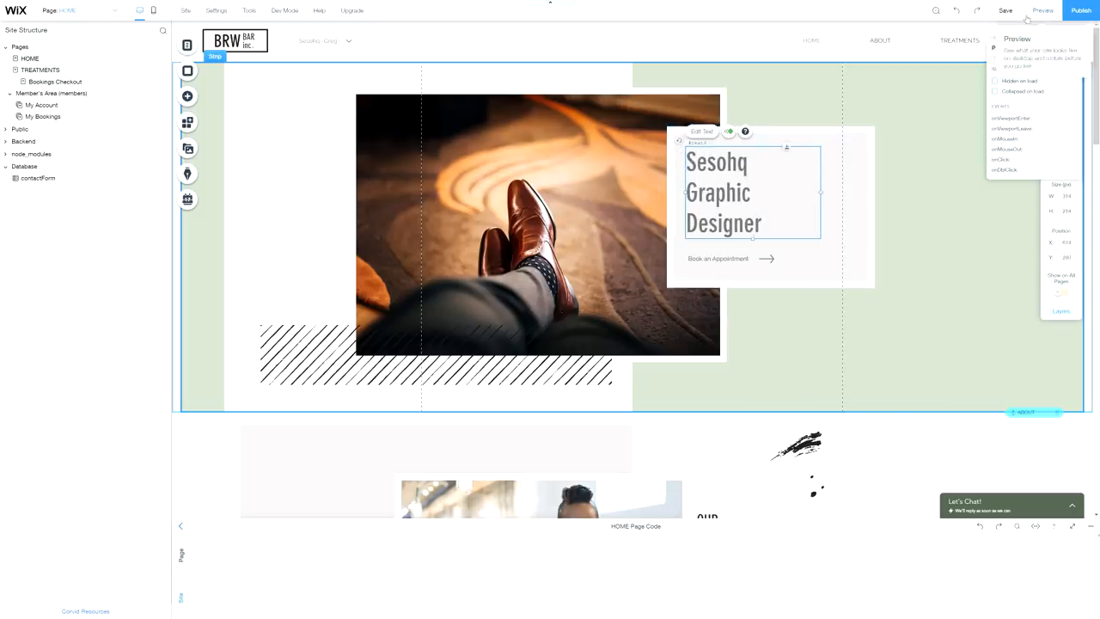
{"action": "left_click", "coordinate": [1041, 10]}
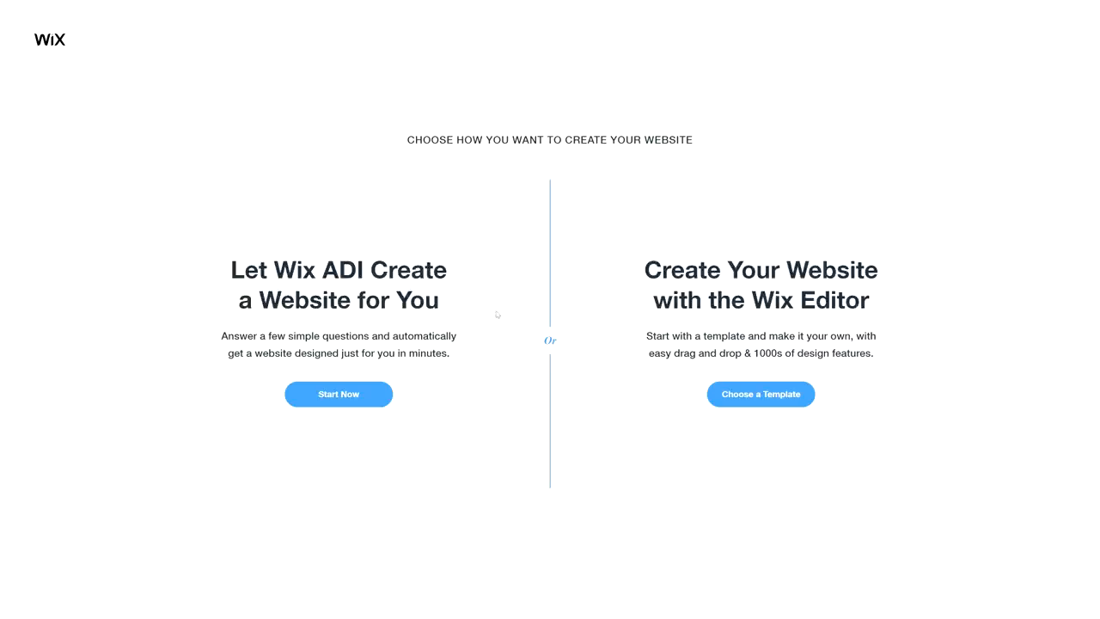
Step: Start ADI site creation, skip feature choices, and use the chosen SESOHQ homepage design
{"action": "left_click", "coordinate": [337, 394]}
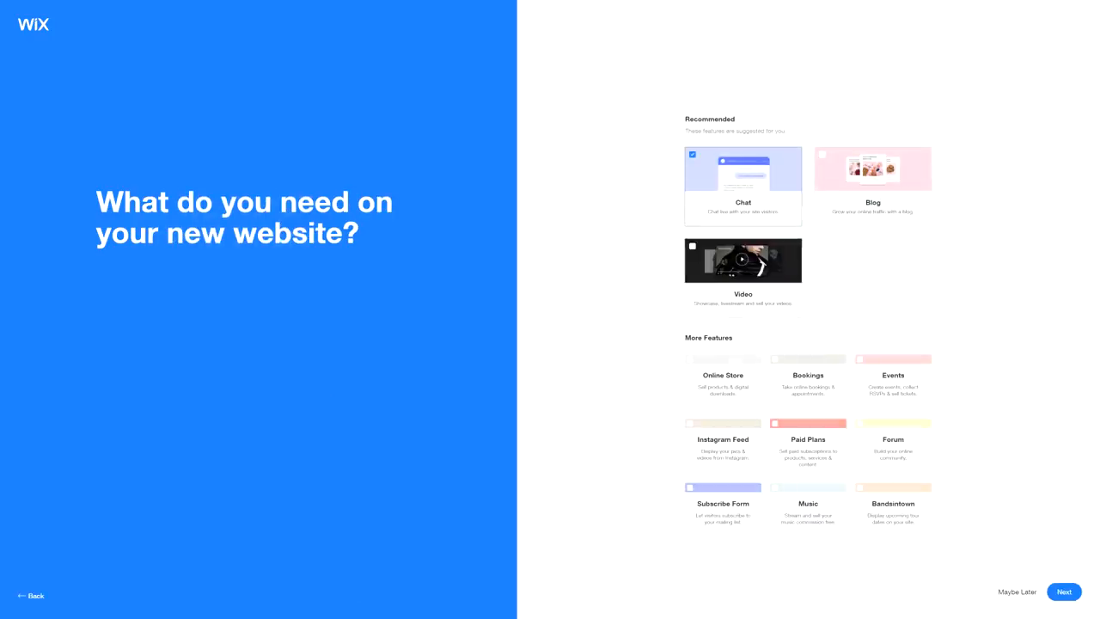
{"action": "left_click", "coordinate": [1064, 591]}
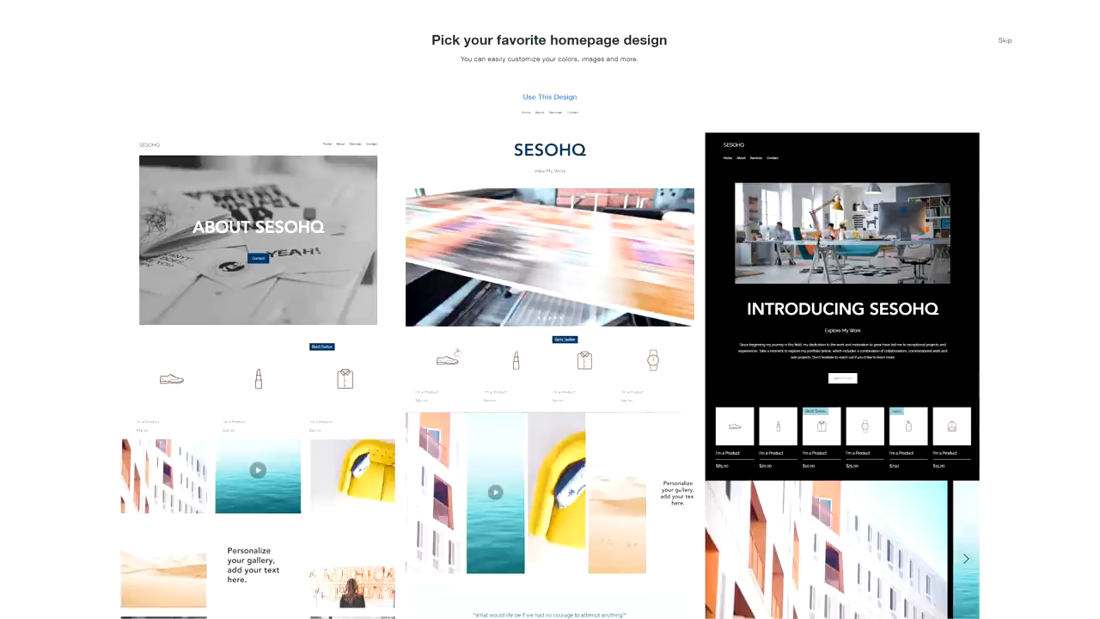
{"action": "left_click", "coordinate": [550, 96]}
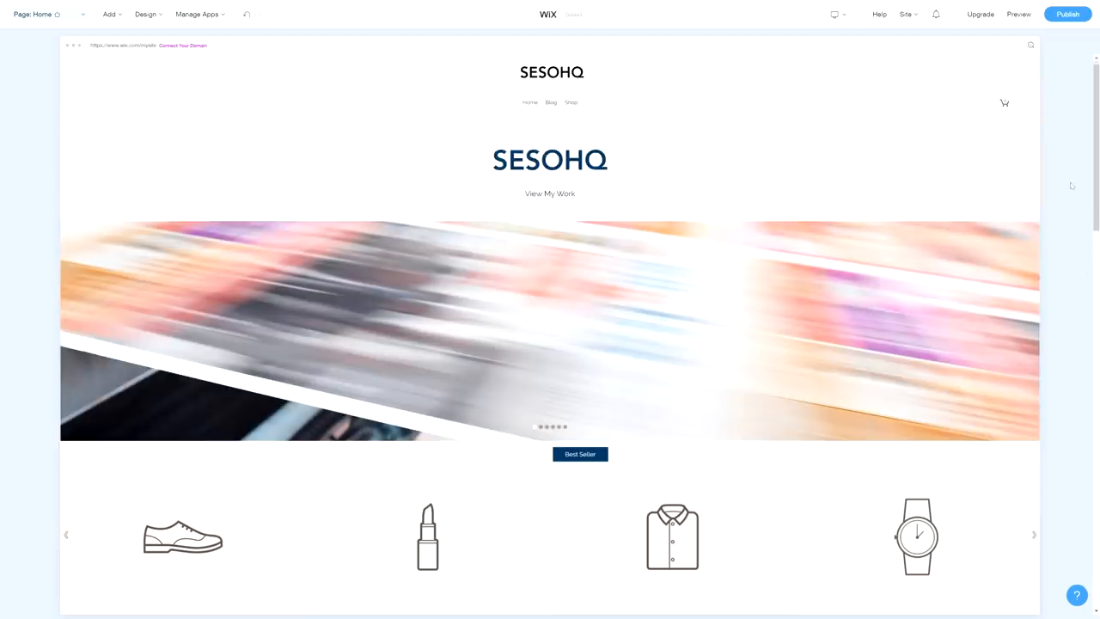